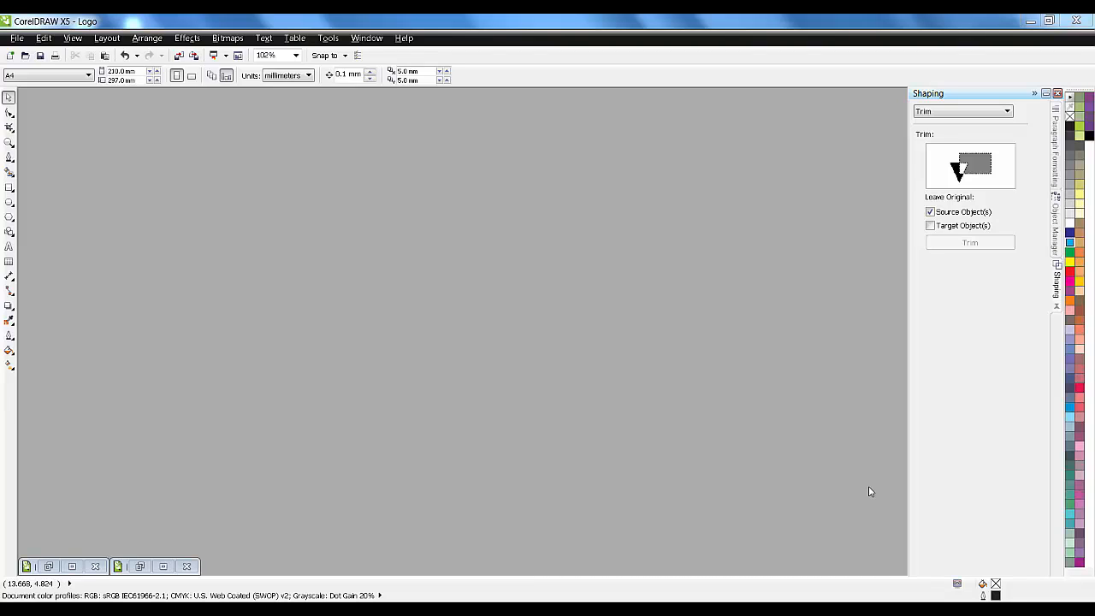
mouse_move(869, 491)
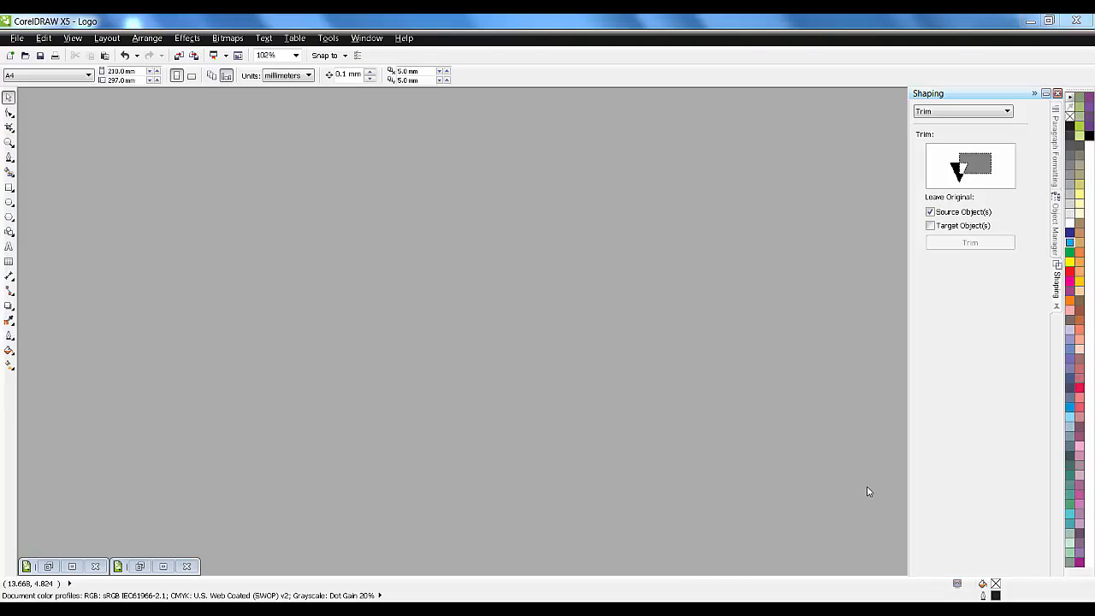
mouse_move(469, 294)
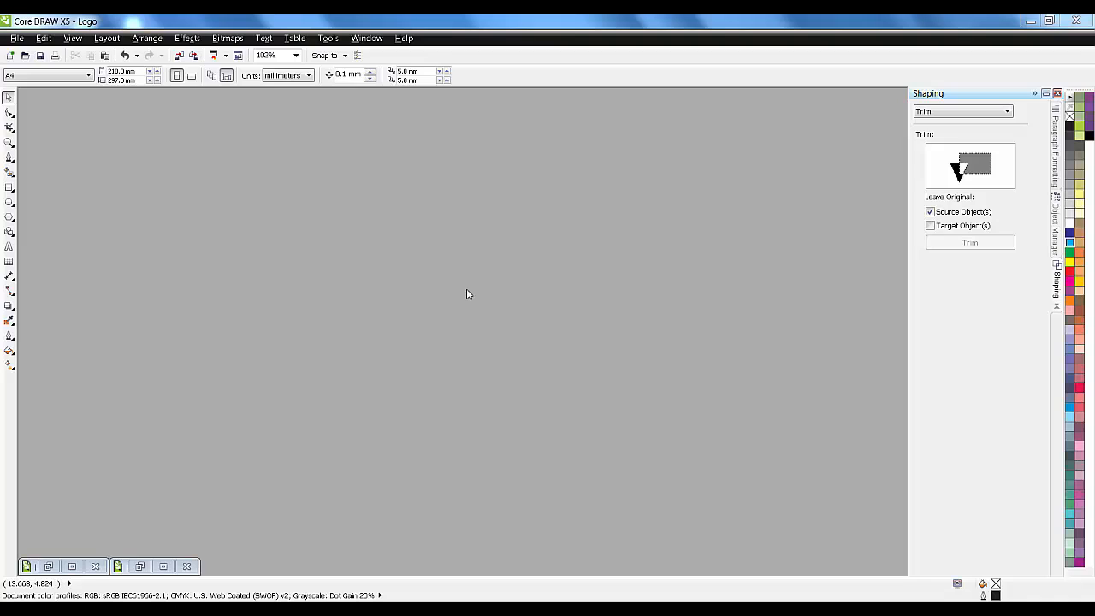
mouse_move(467, 294)
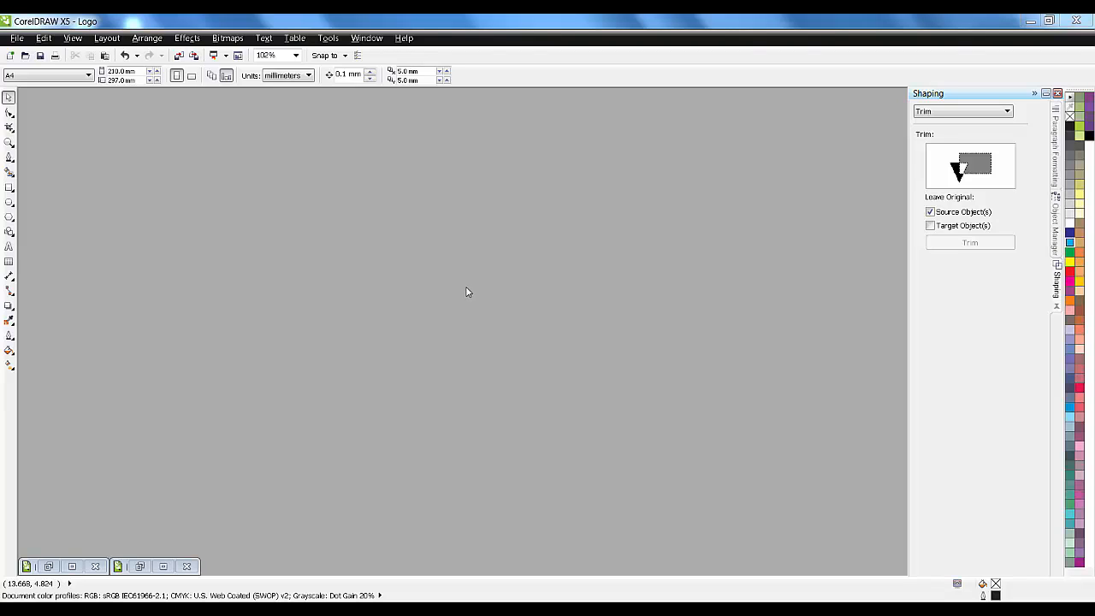
mouse_move(462, 283)
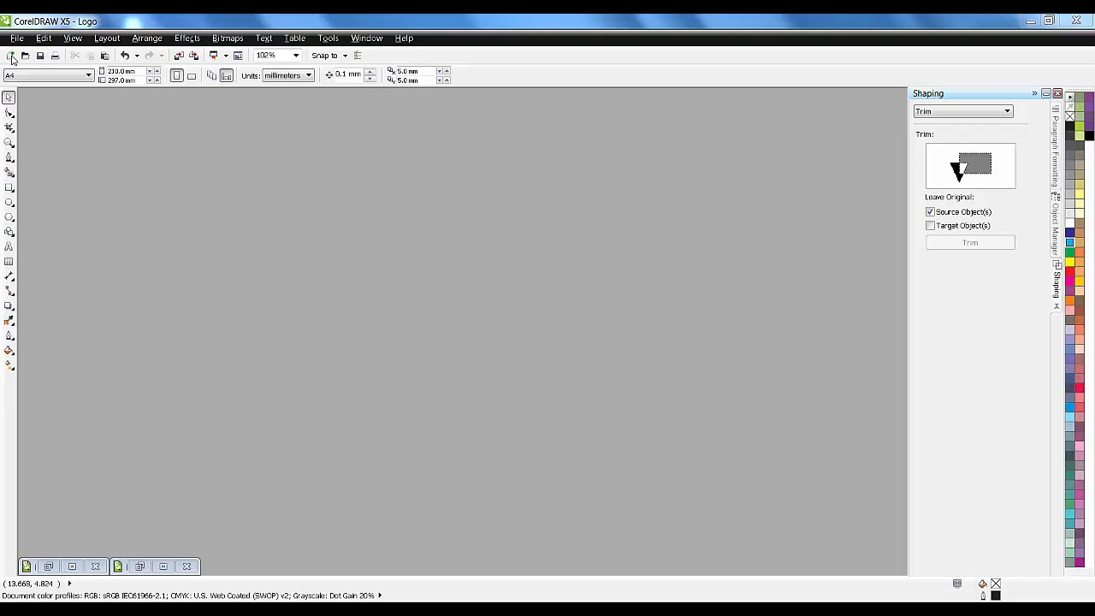
Start a new document and name it LOGO
left_click(12, 54)
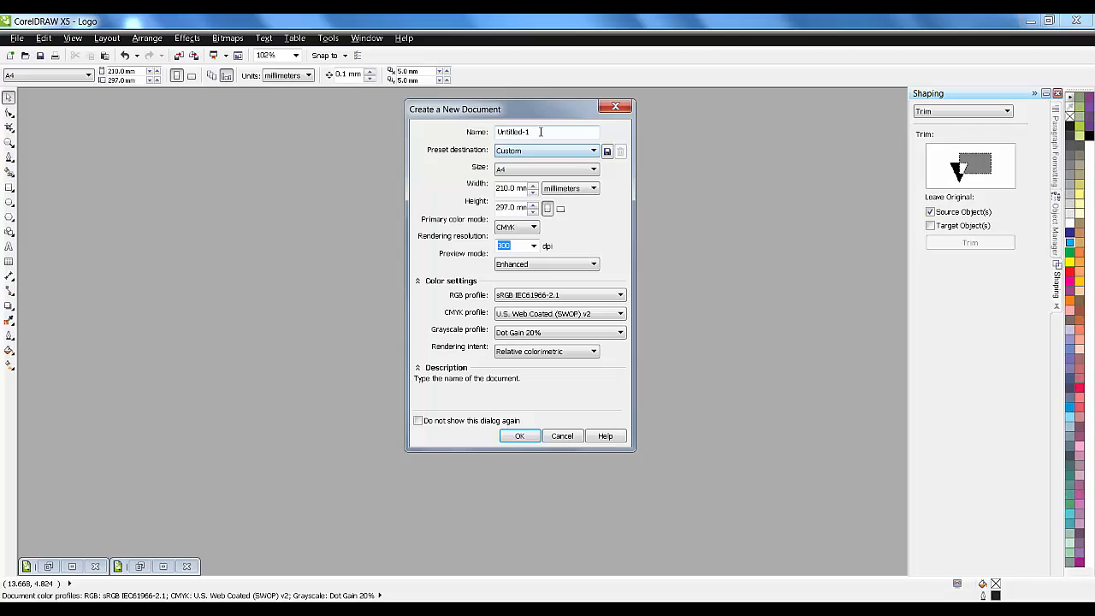
triple_click(548, 132)
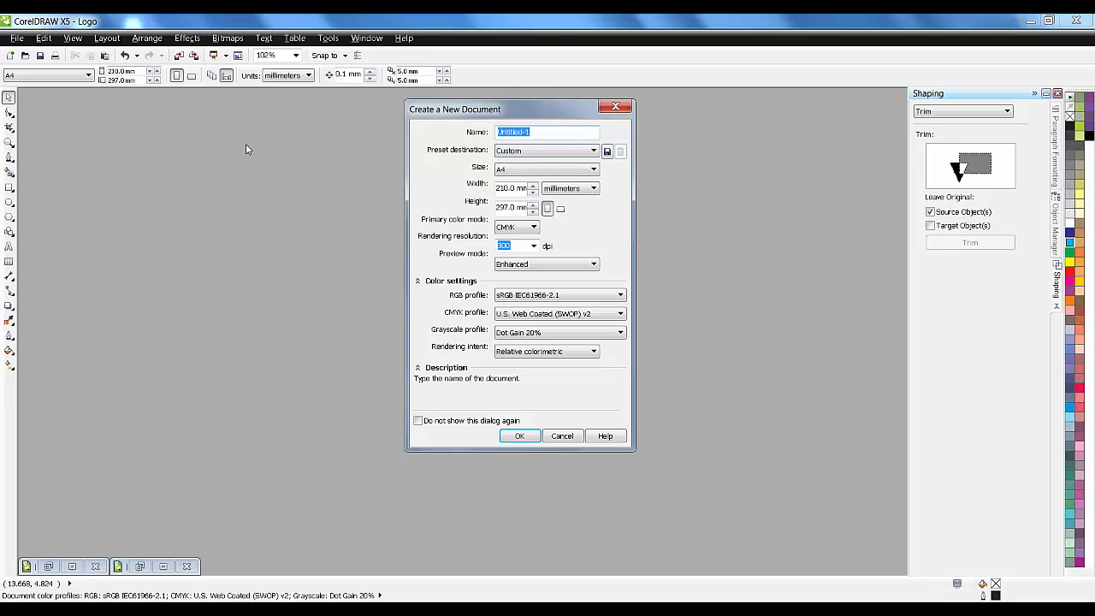
type("LOGO")
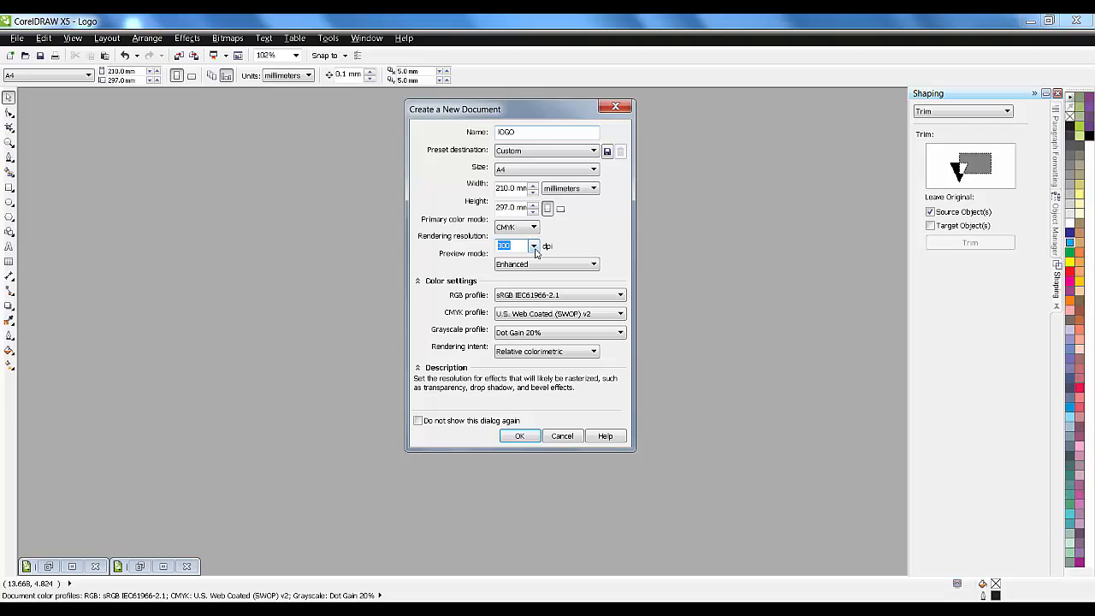
Set the rendering resolution to 150 dpi and create the A4 document
left_click(534, 246)
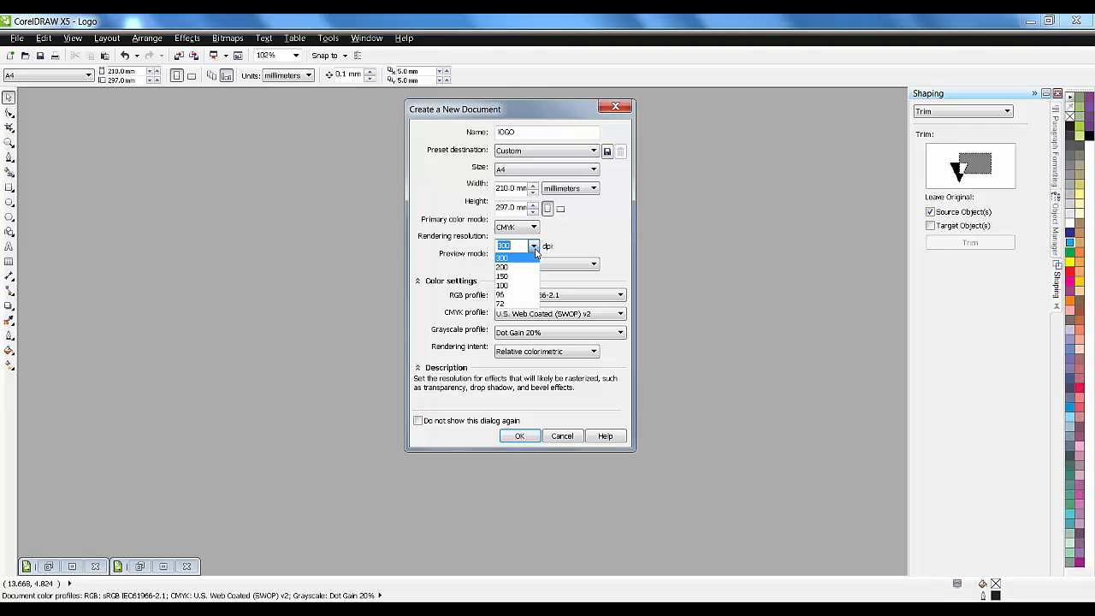
left_click(503, 276)
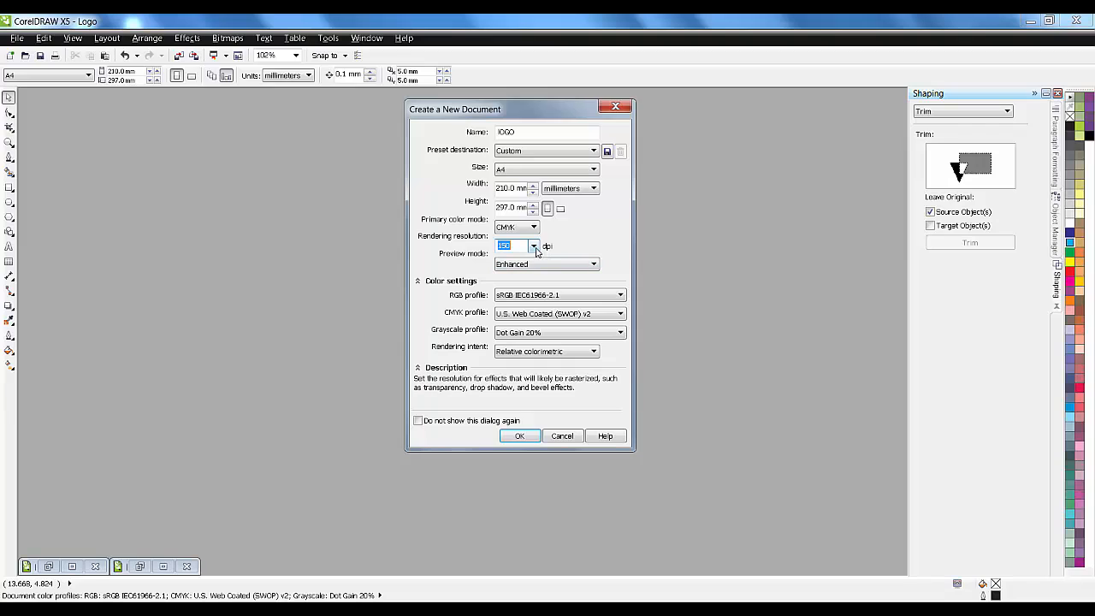
left_click(534, 246)
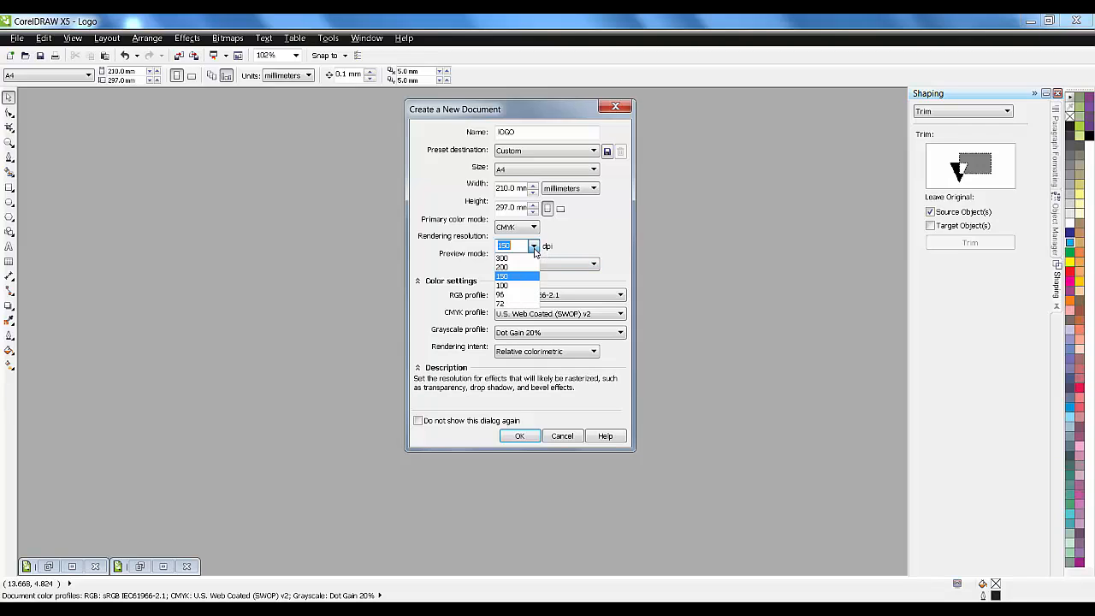
left_click(534, 246)
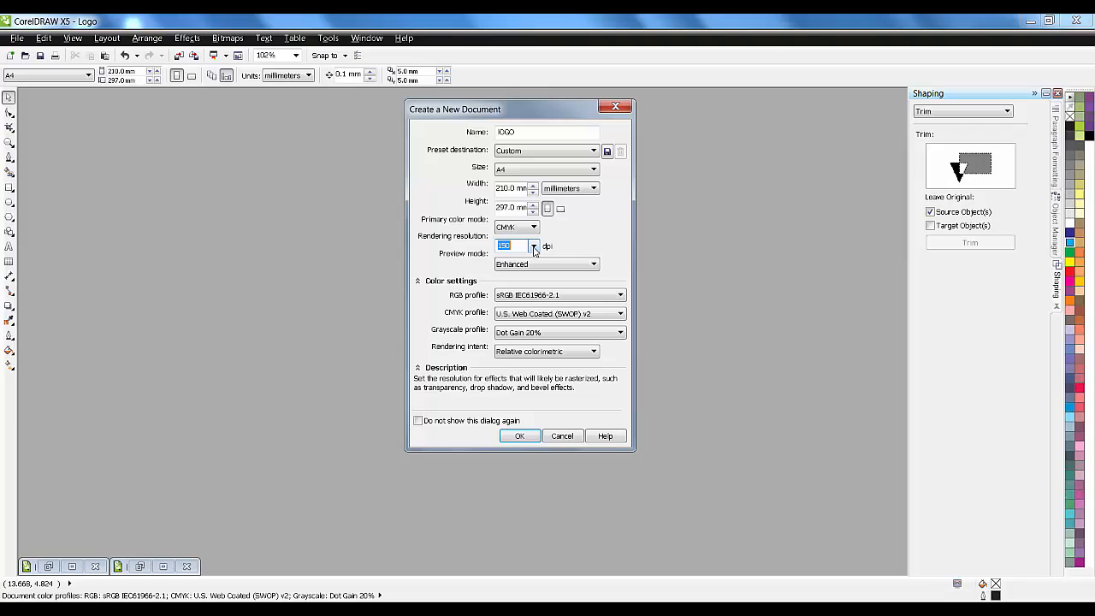
mouse_move(537, 250)
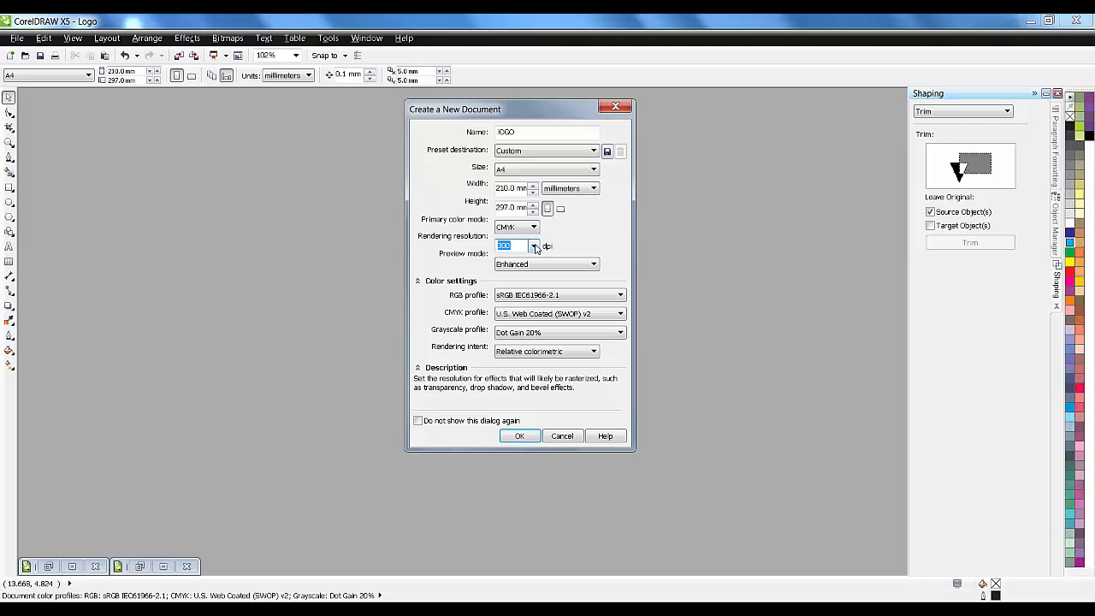
left_click(534, 247)
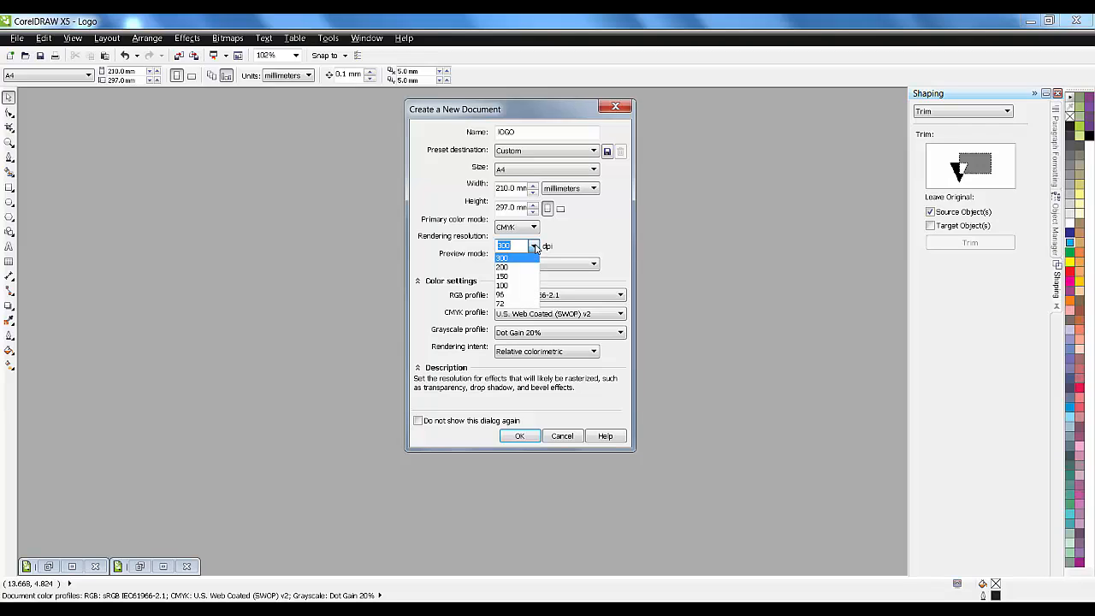
left_click(501, 276)
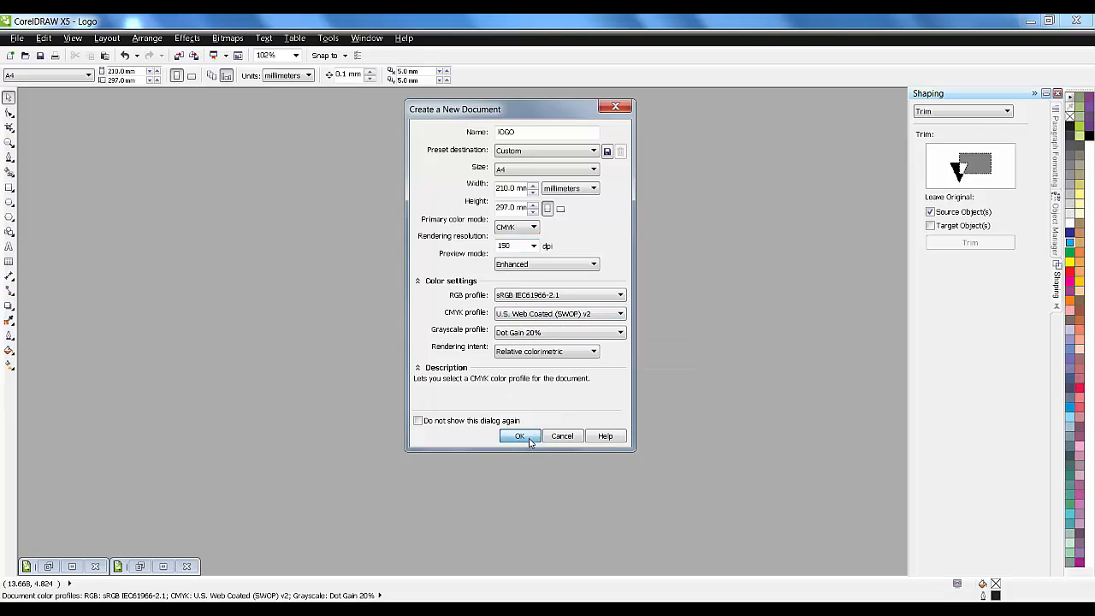
left_click(520, 436)
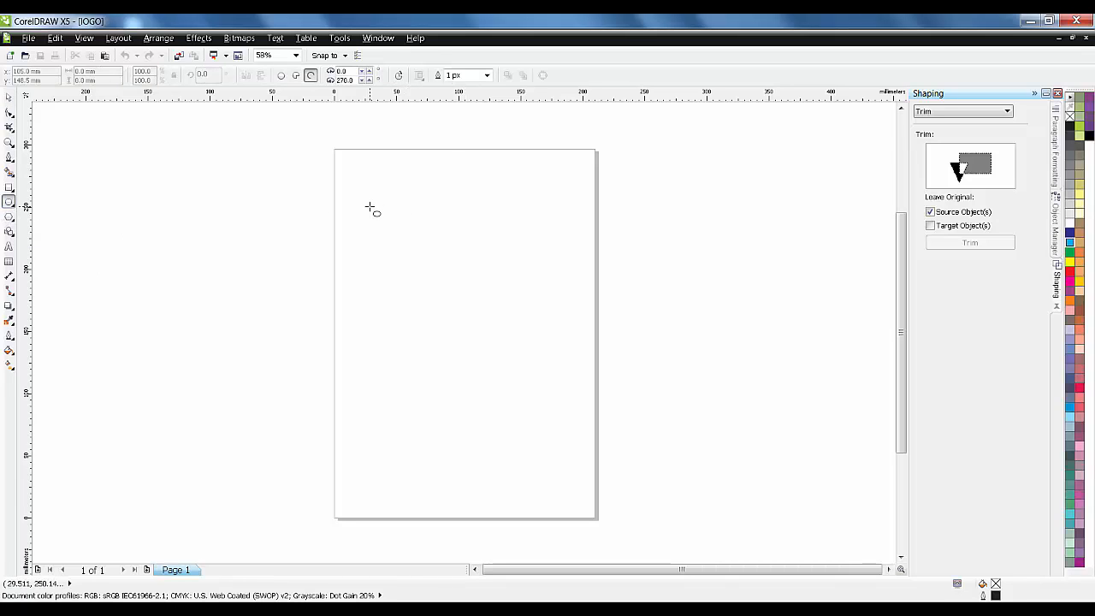
mouse_move(424, 243)
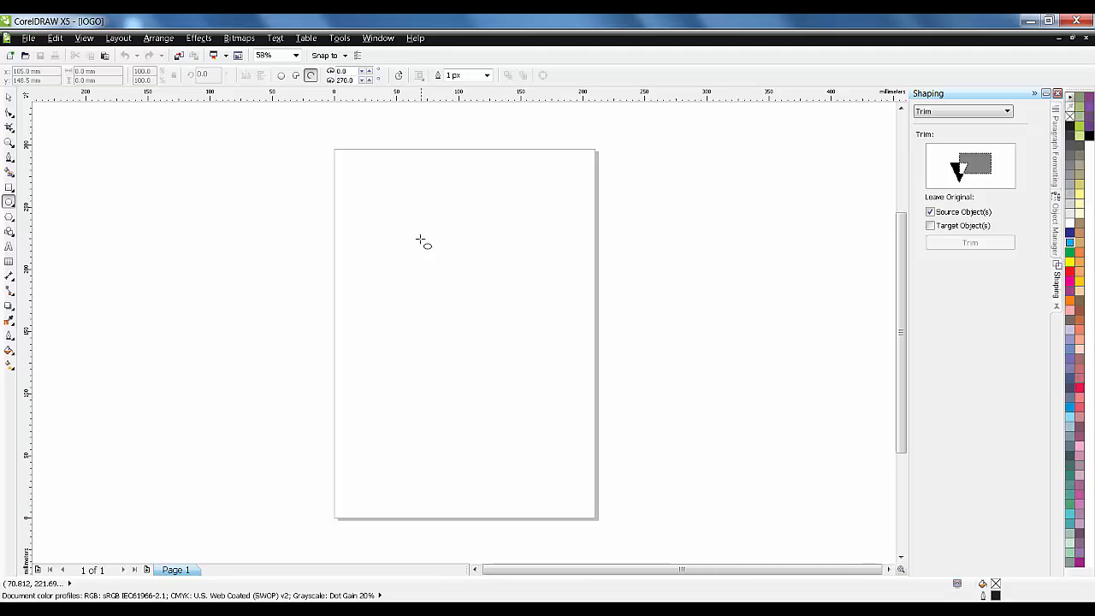
Draw a large thin-outlined circle in the upper half of the page
left_click_drag(424, 243, 569, 443)
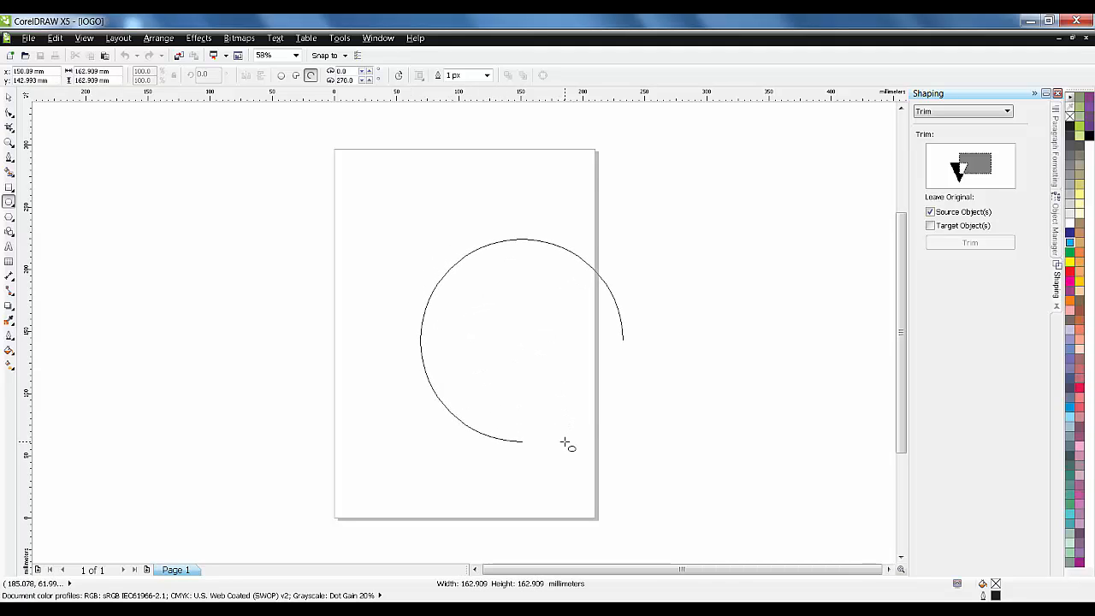
left_click(524, 342)
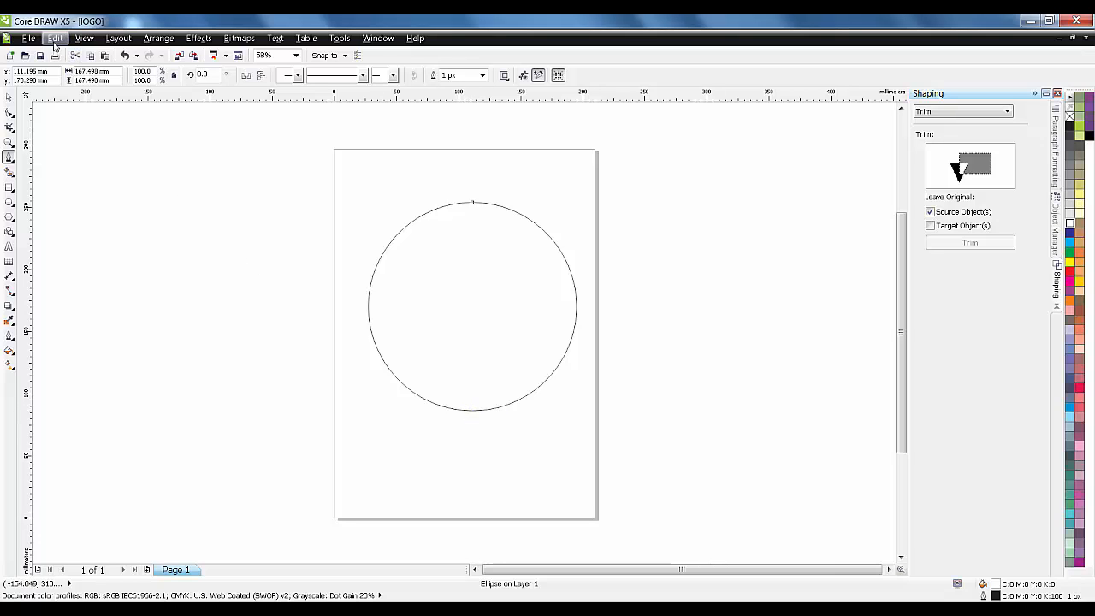
left_click(84, 38)
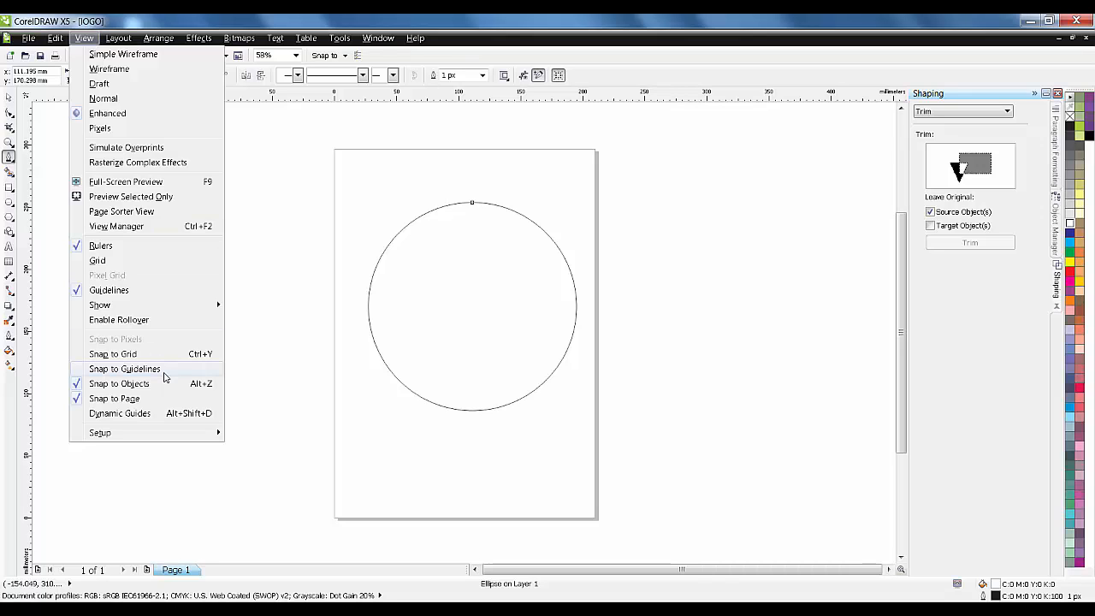
mouse_move(137, 399)
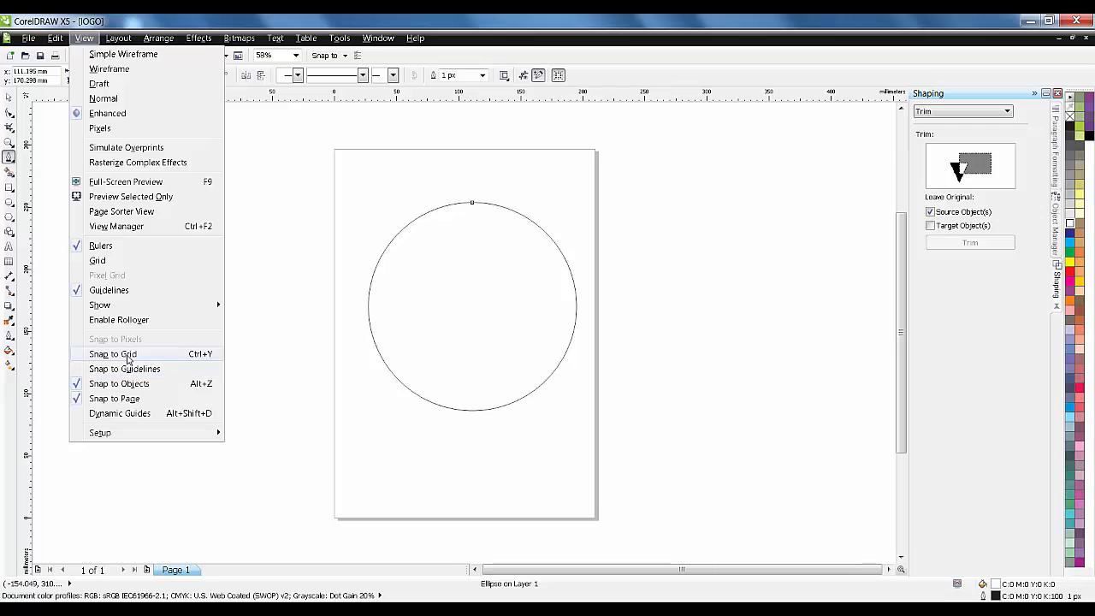
mouse_move(120, 384)
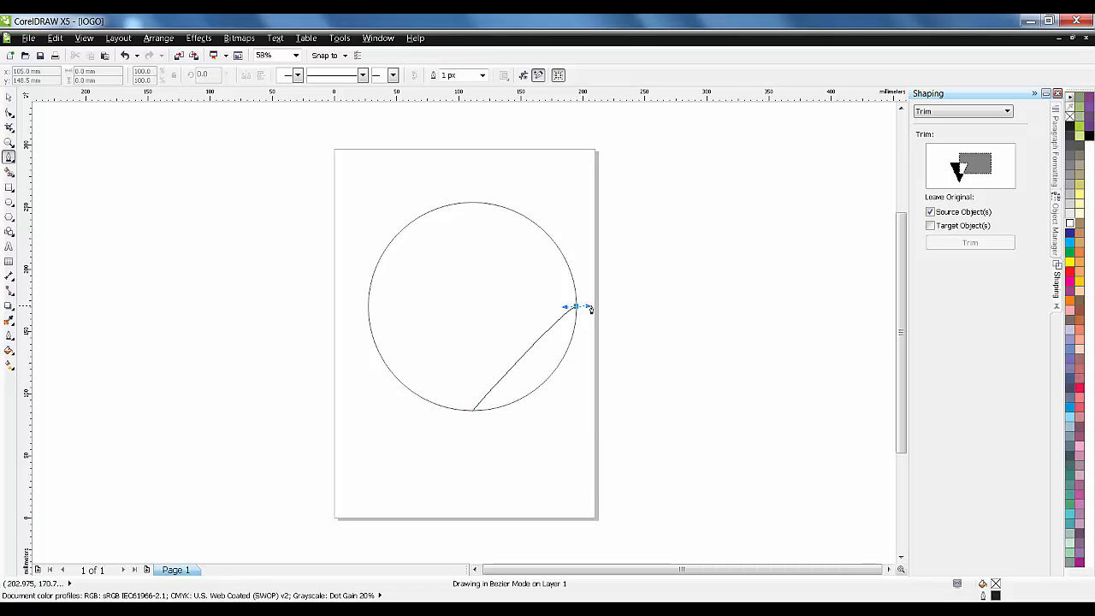
Draw a curved swoosh path inside the circle from its right edge down to the bottom
left_click_drag(575, 306, 681, 317)
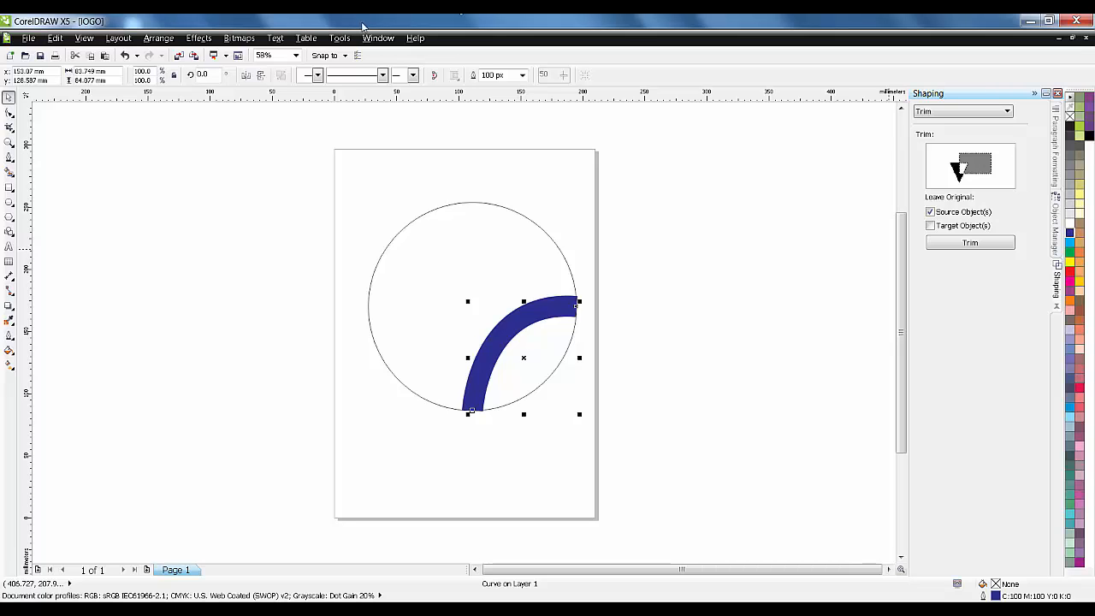
mouse_move(10, 113)
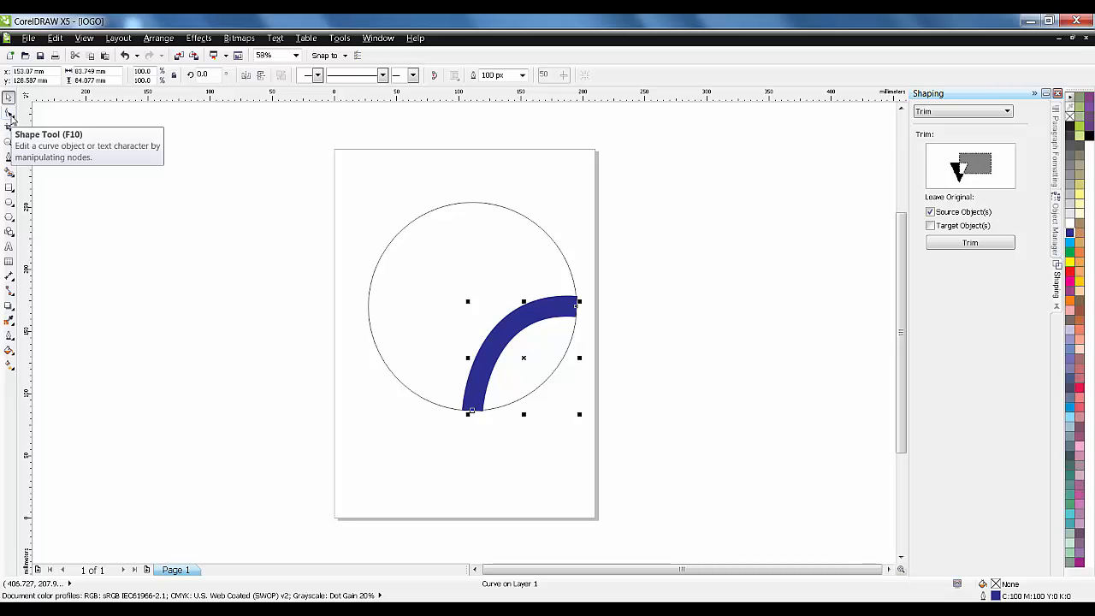
Select the blue swoosh with the Shape tool to edit its nodes
left_click(10, 113)
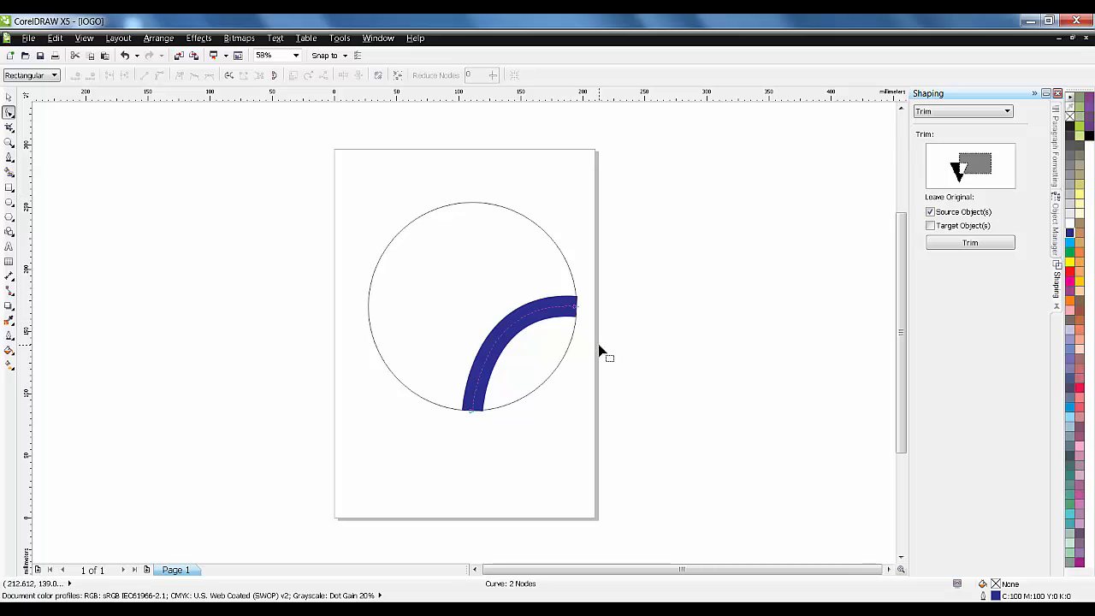
left_click(552, 304)
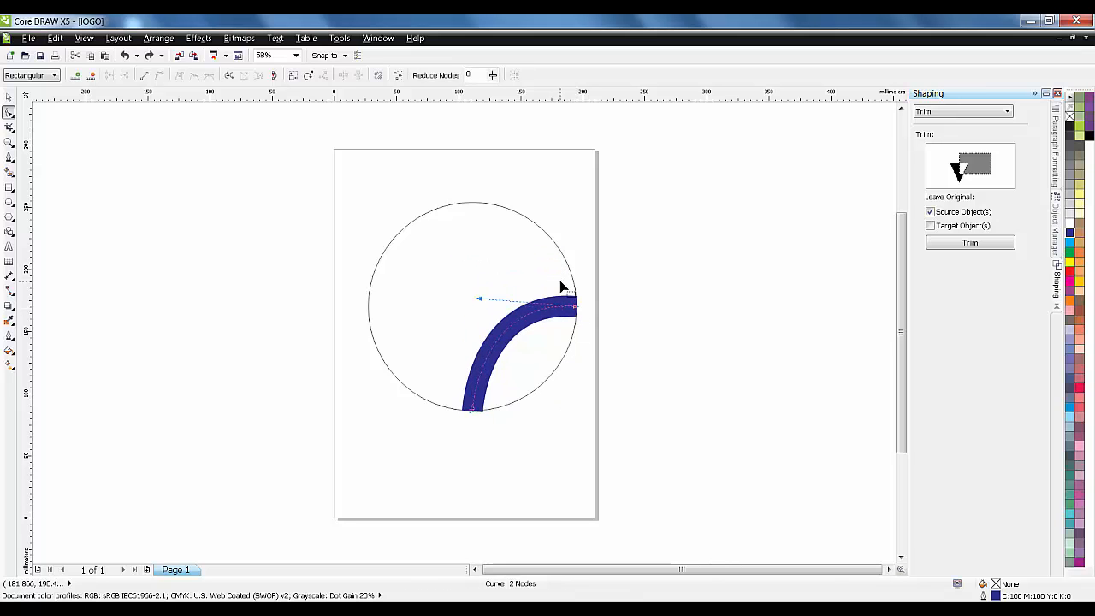
mouse_move(492, 404)
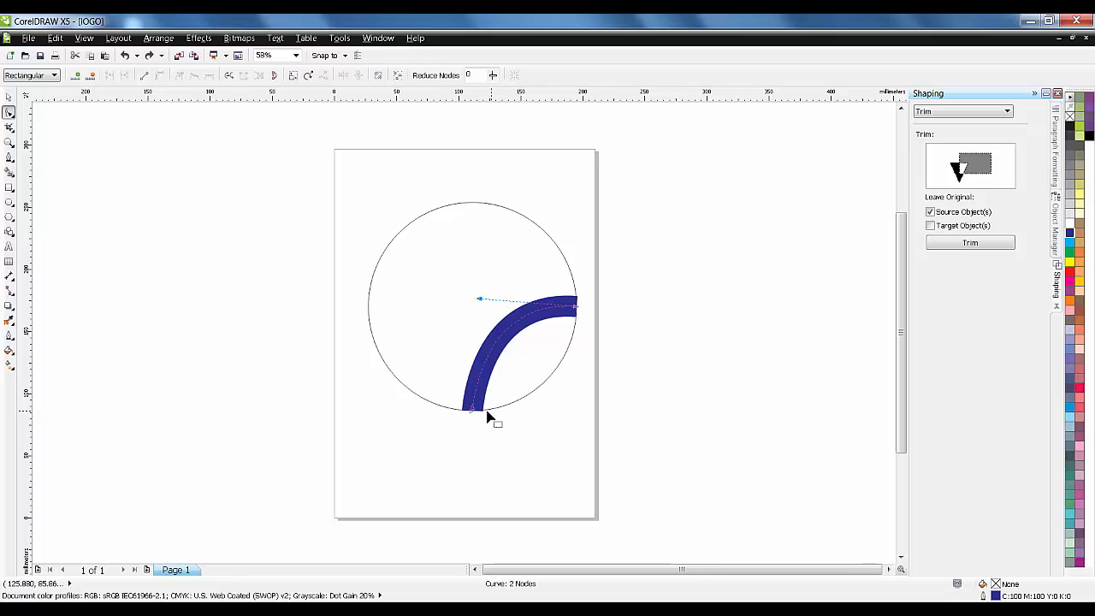
mouse_move(581, 315)
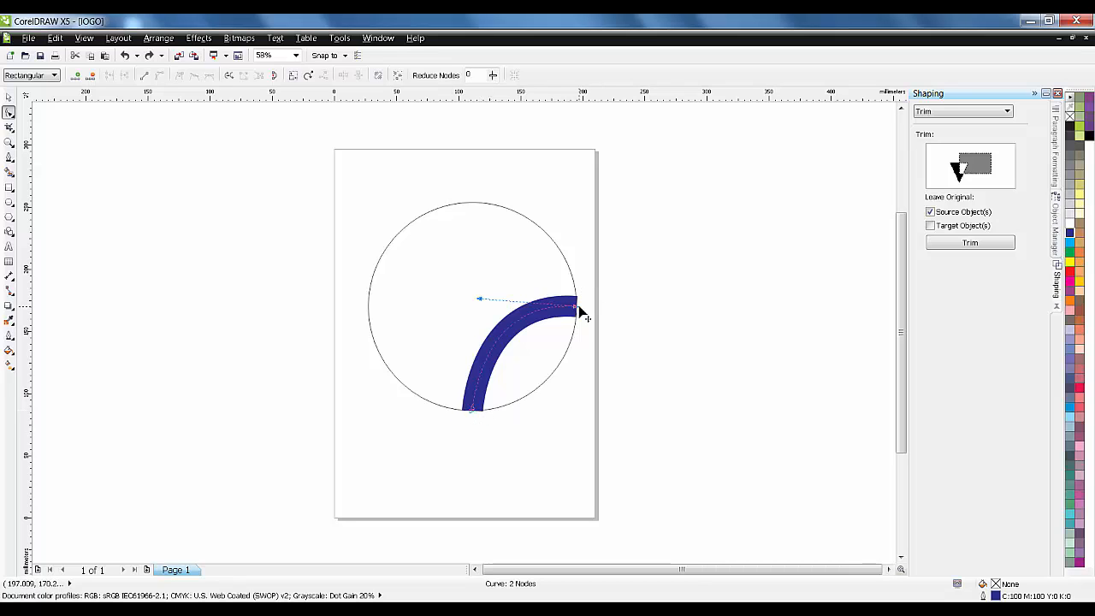
mouse_move(578, 284)
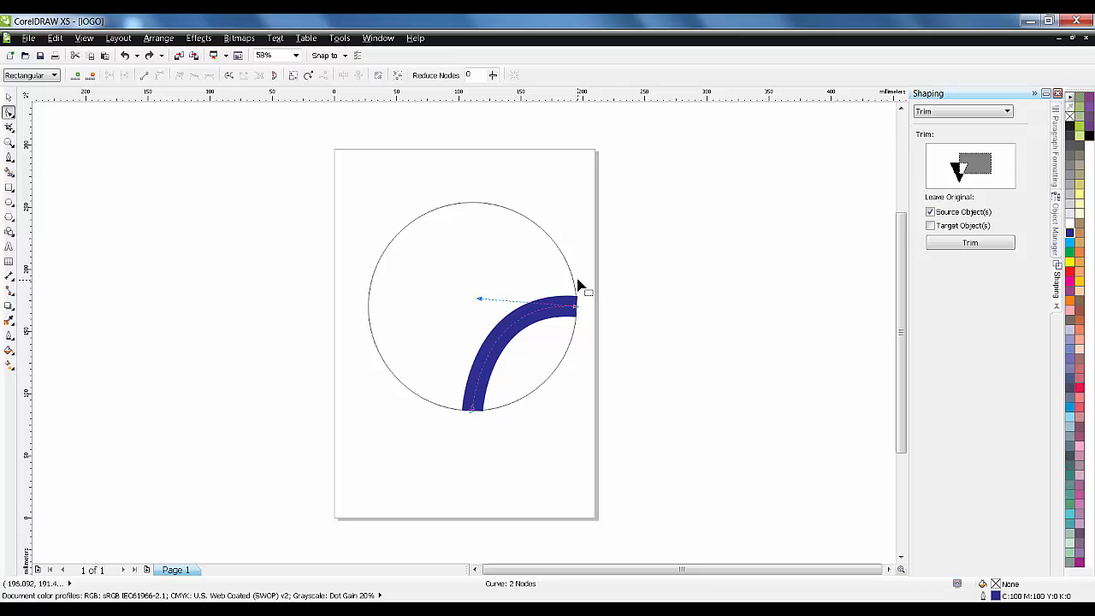
mouse_move(99, 214)
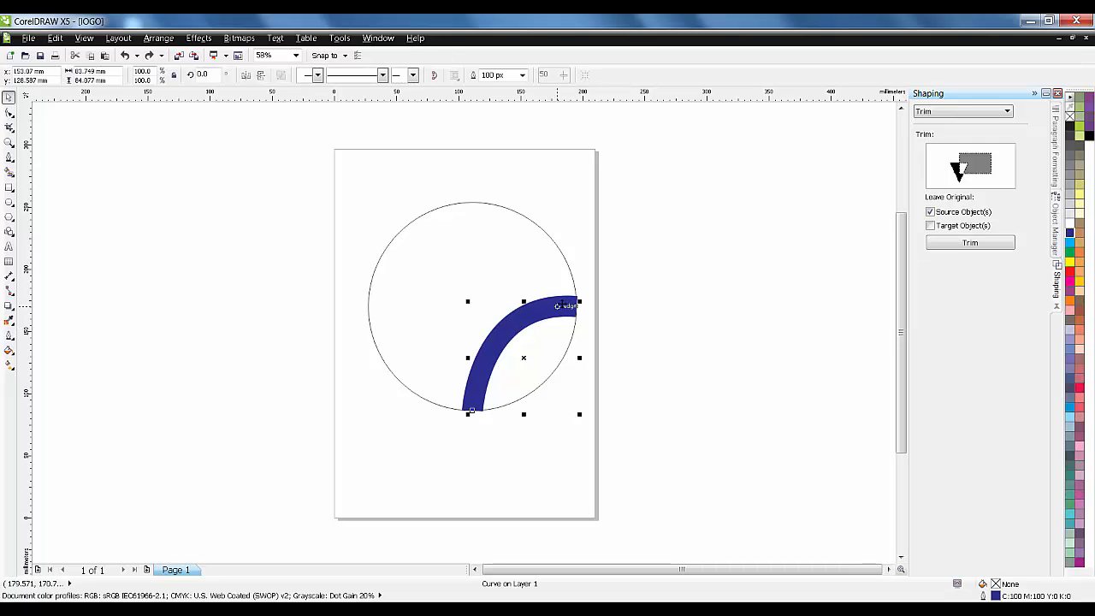
Convert the thick blue outline into a filled object via Arrange > Convert Outline To Object
left_click(55, 38)
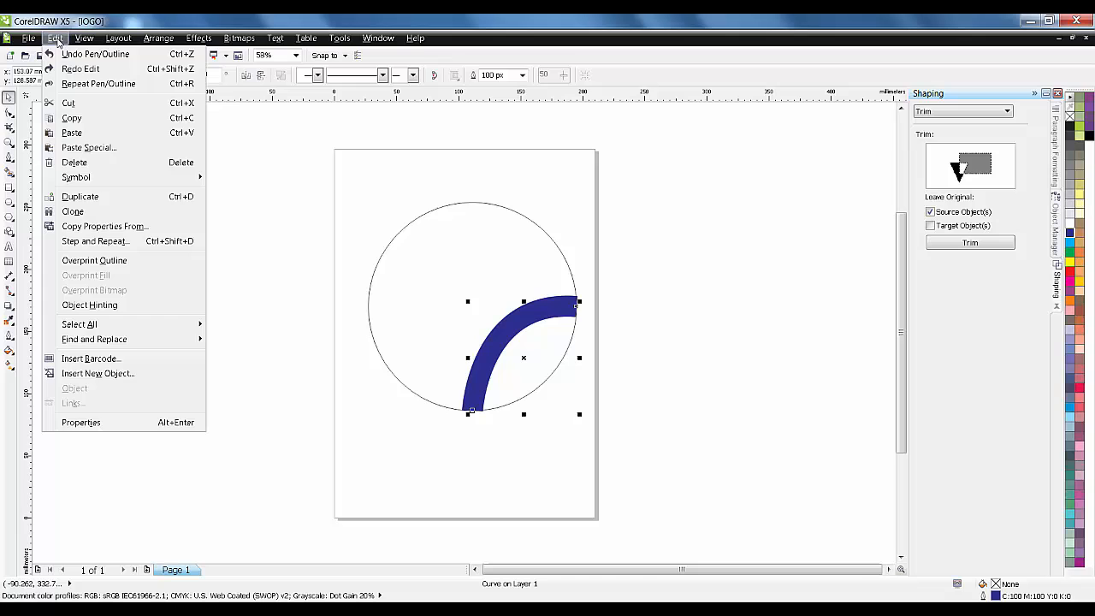
left_click(157, 38)
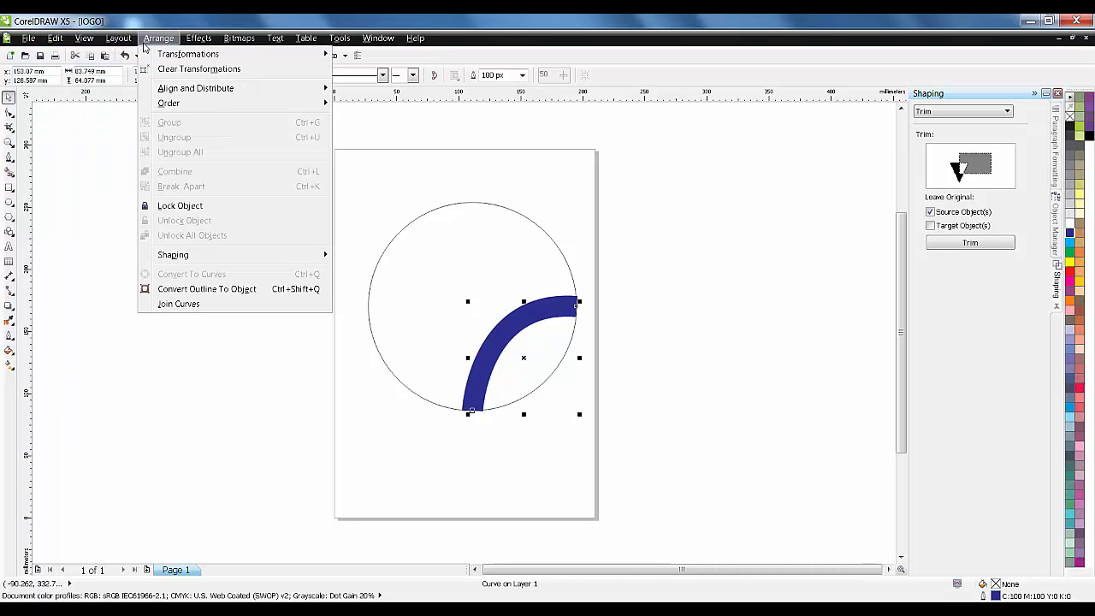
left_click(54, 38)
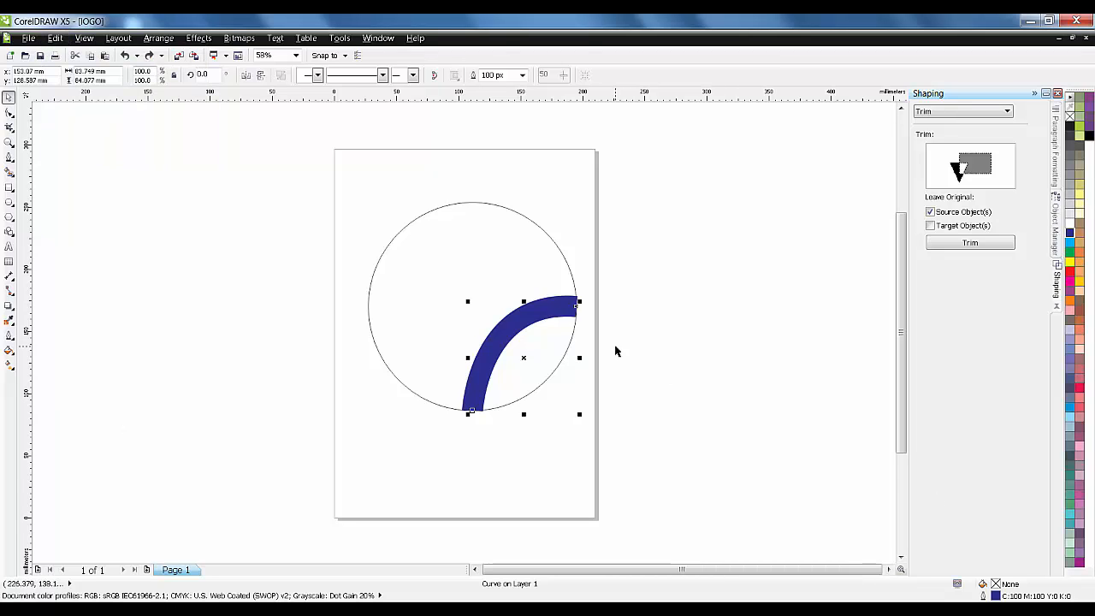
left_click(55, 37)
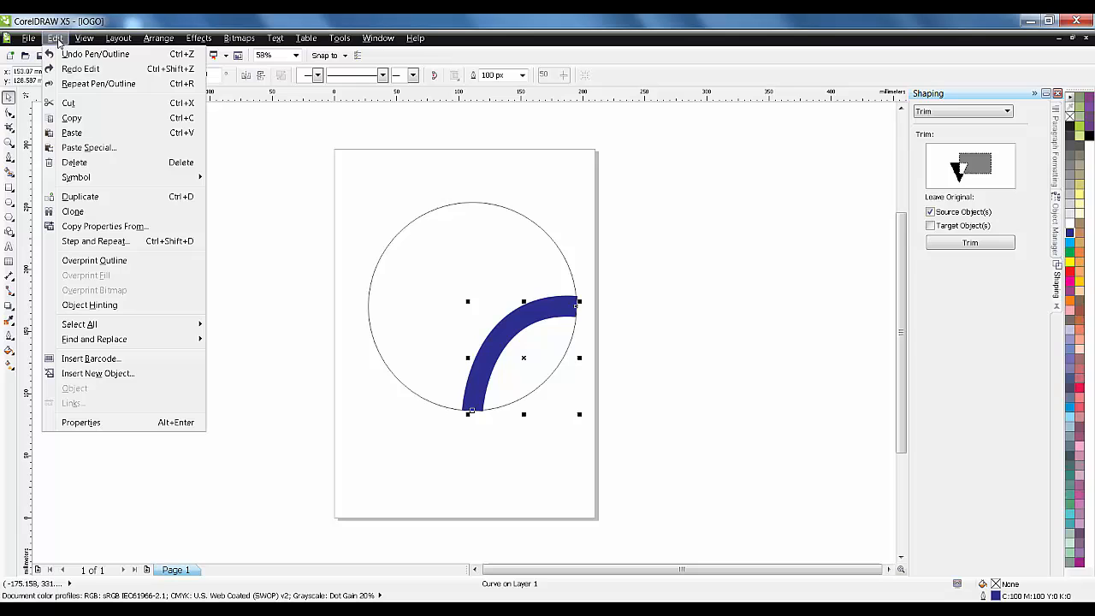
left_click(198, 37)
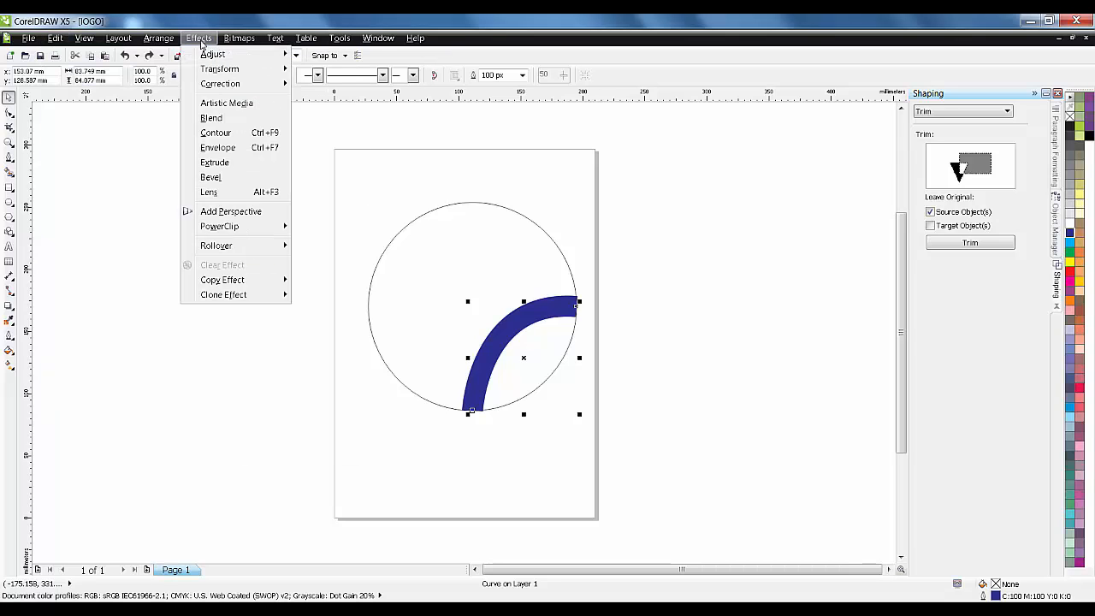
left_click(239, 37)
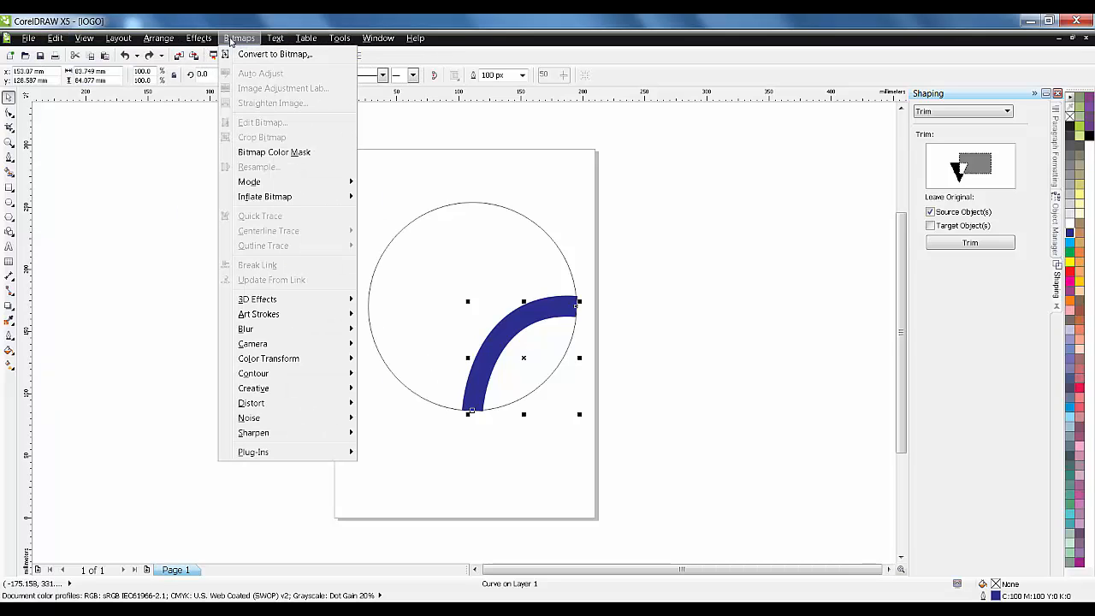
left_click(199, 38)
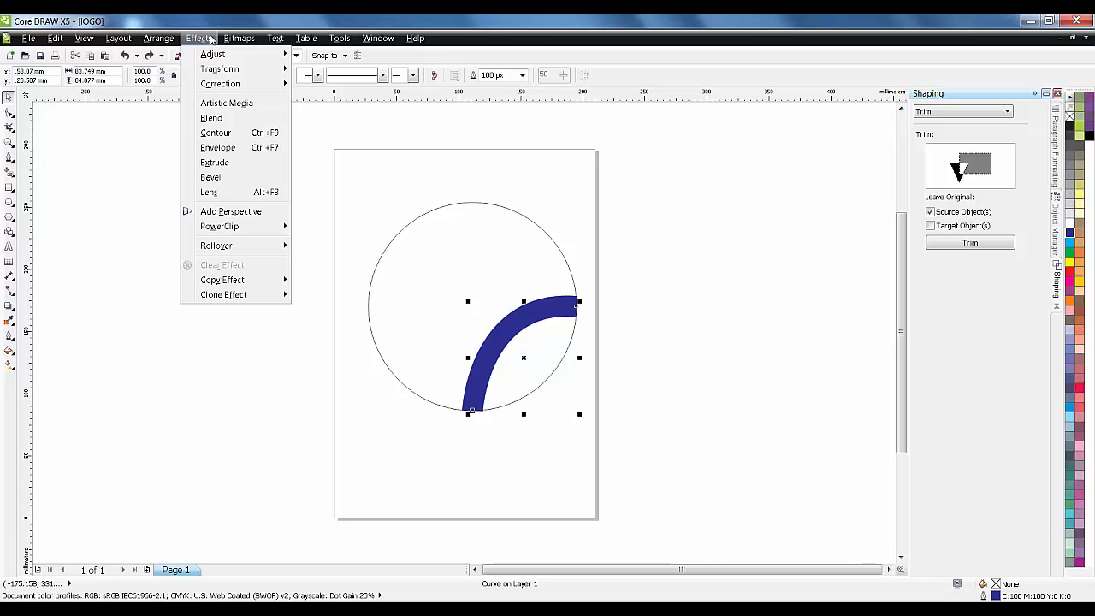
left_click(159, 38)
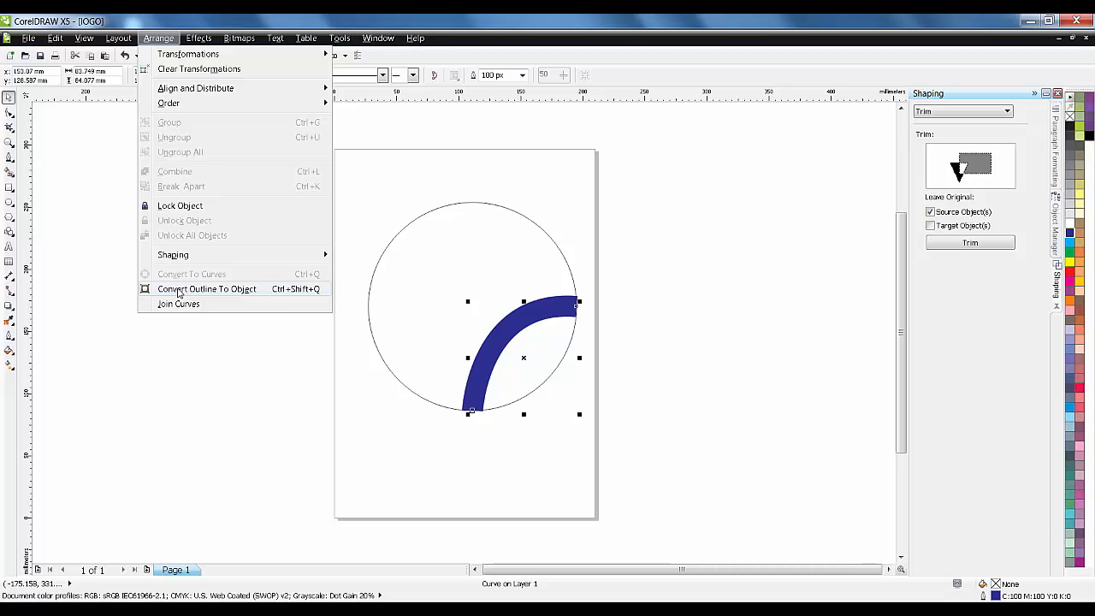
left_click(205, 288)
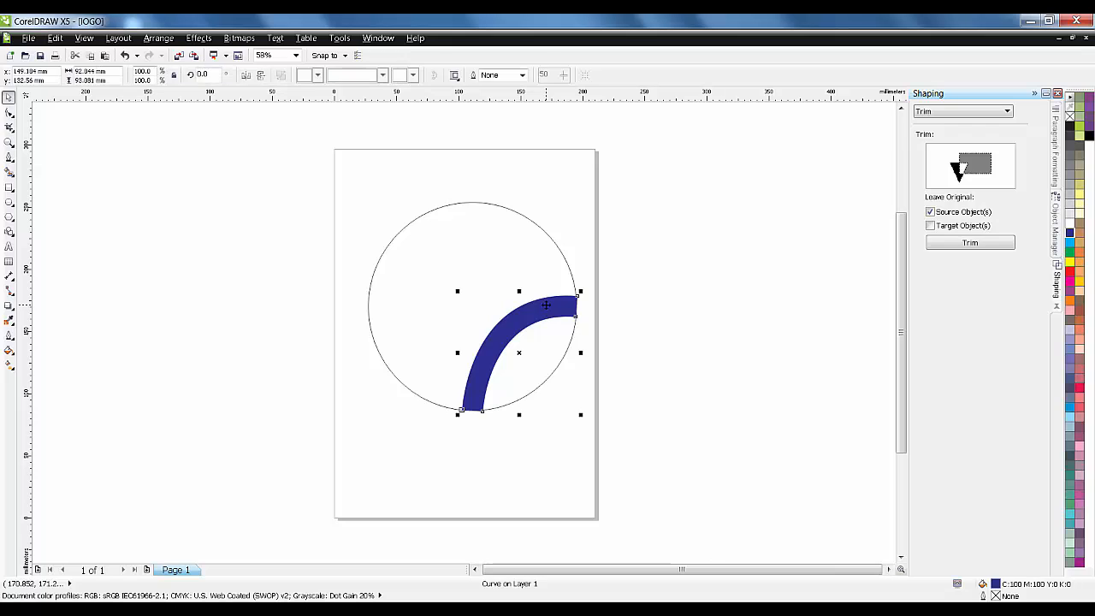
mouse_move(11, 113)
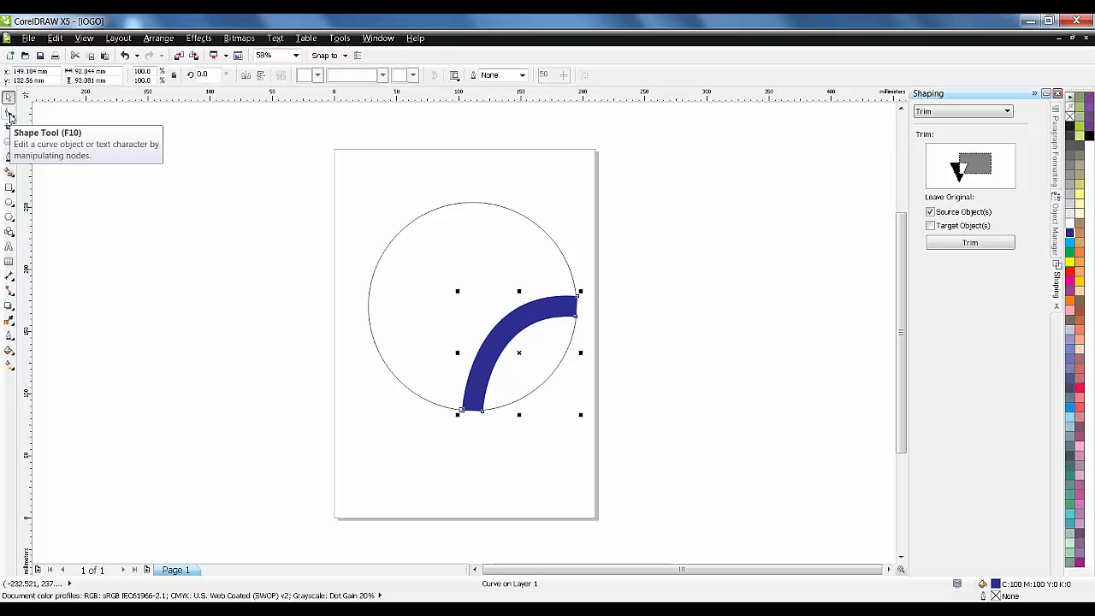
Move the arc's upper end and bottom corner nodes onto the circle's edge
left_click(10, 113)
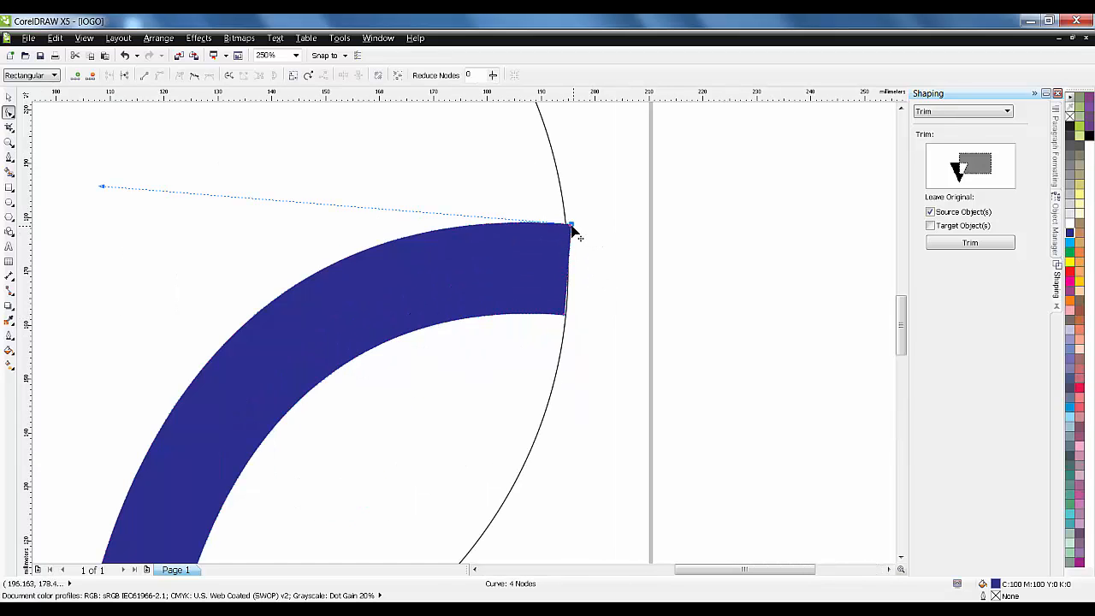
left_click_drag(571, 229, 556, 187)
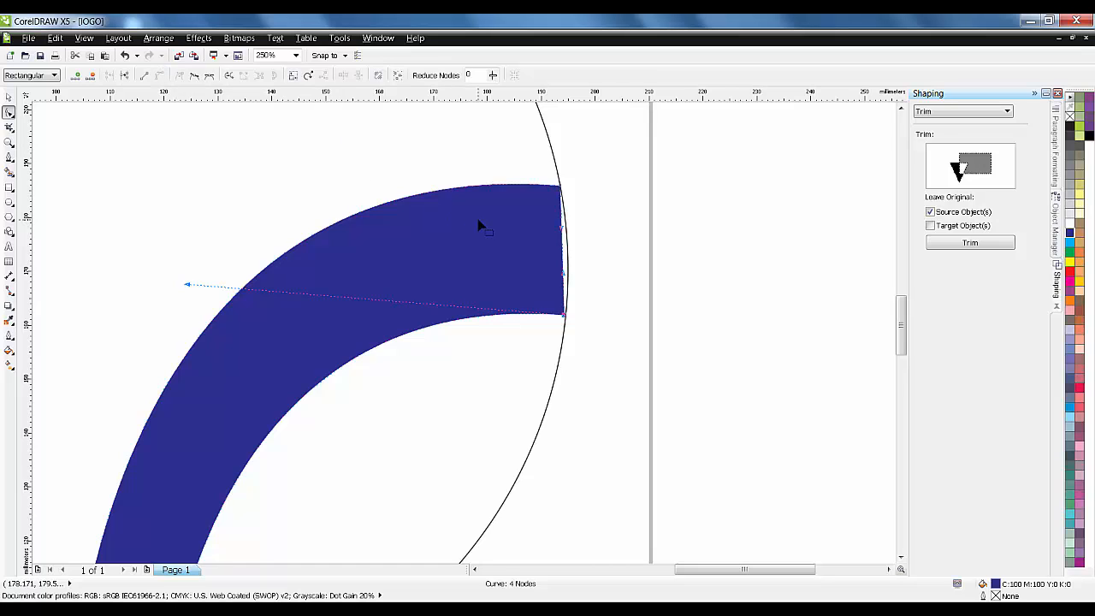
mouse_move(563, 256)
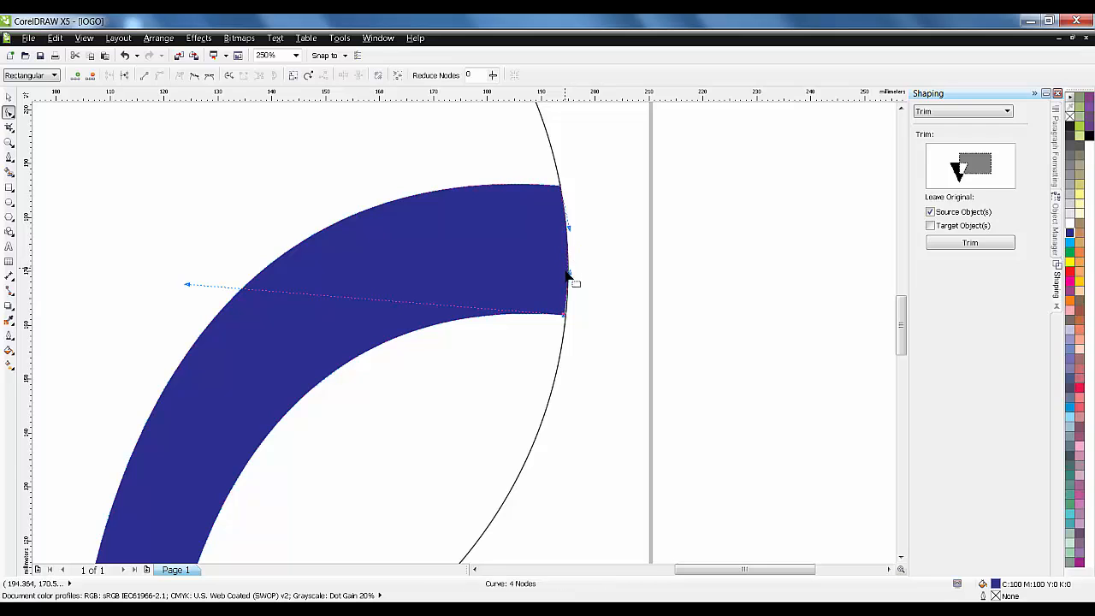
left_click(267, 54)
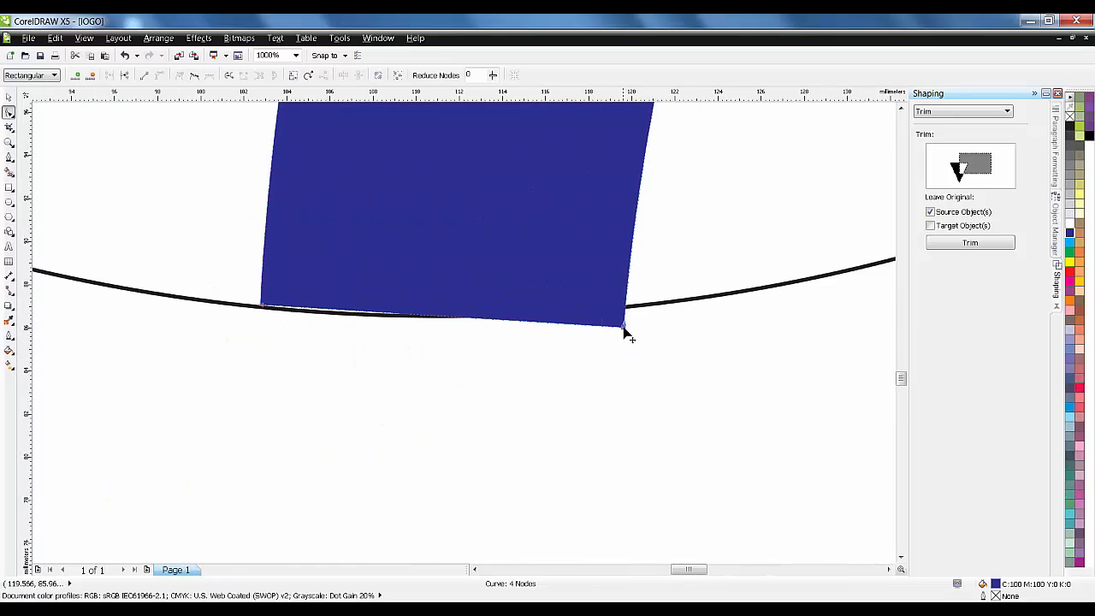
left_click_drag(626, 332, 582, 310)
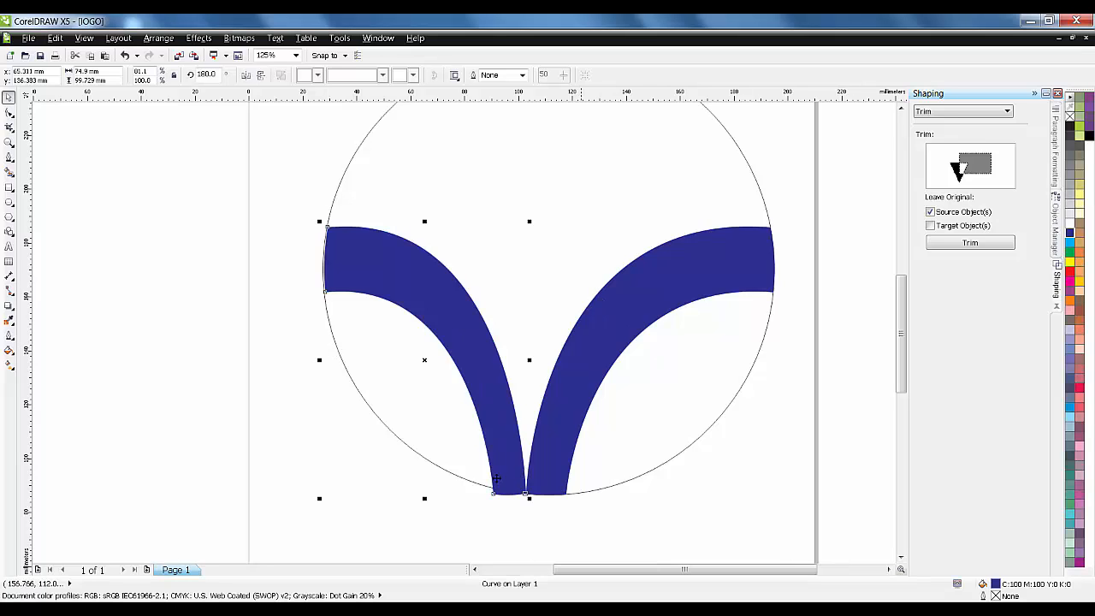
mouse_move(527, 476)
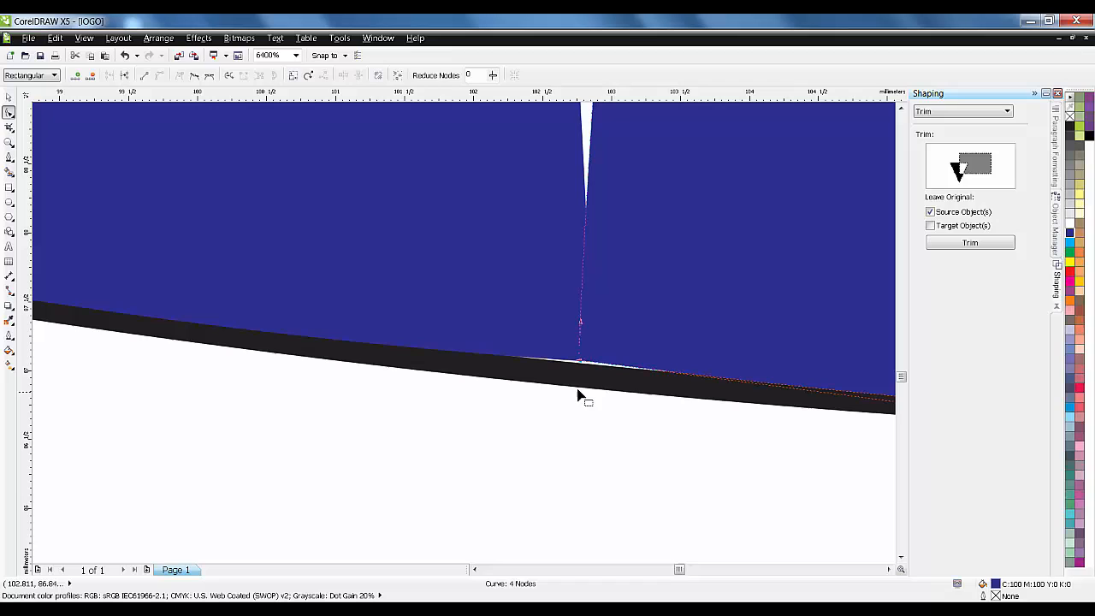
Duplicate and mirror the arc so a second swoosh sits on the left
left_click(82, 38)
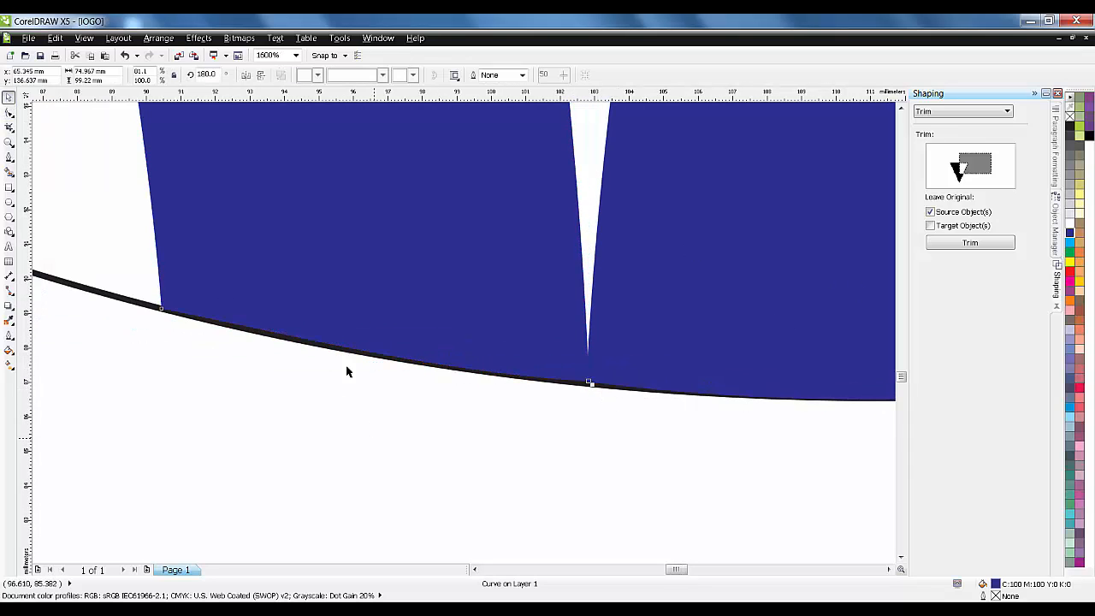
left_click(84, 38)
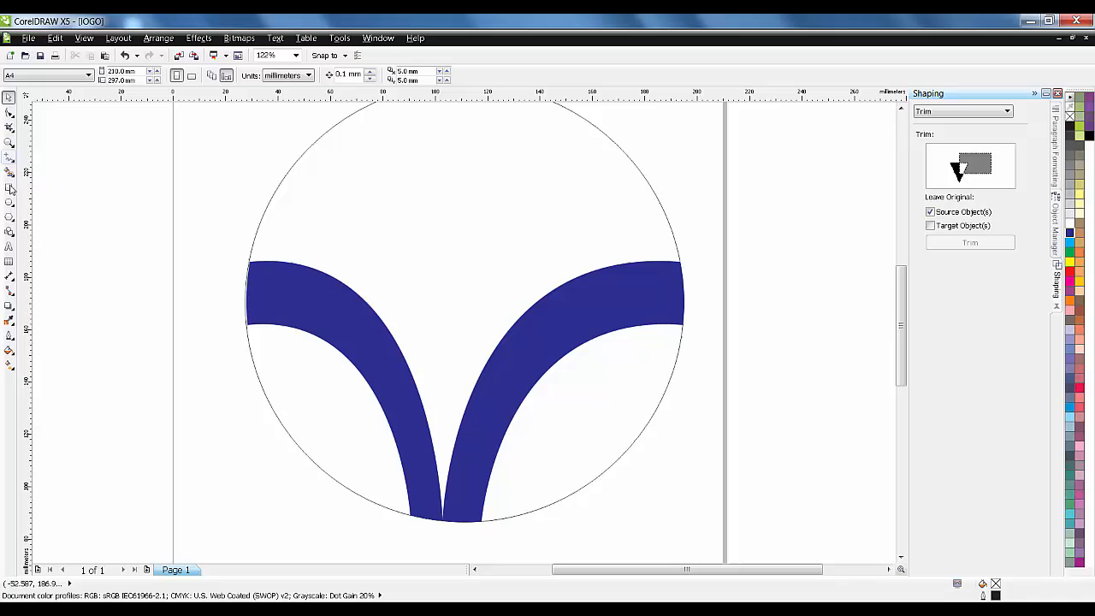
Draw the gap line and thicken its outline width to cut a white stripe in the swoosh
left_click(10, 157)
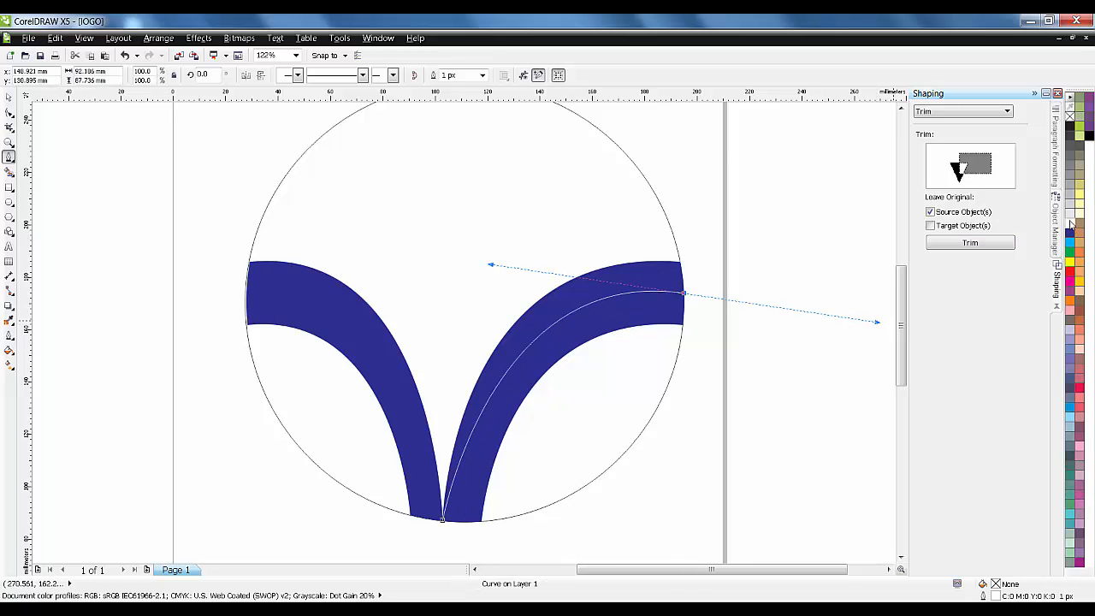
left_click(482, 75)
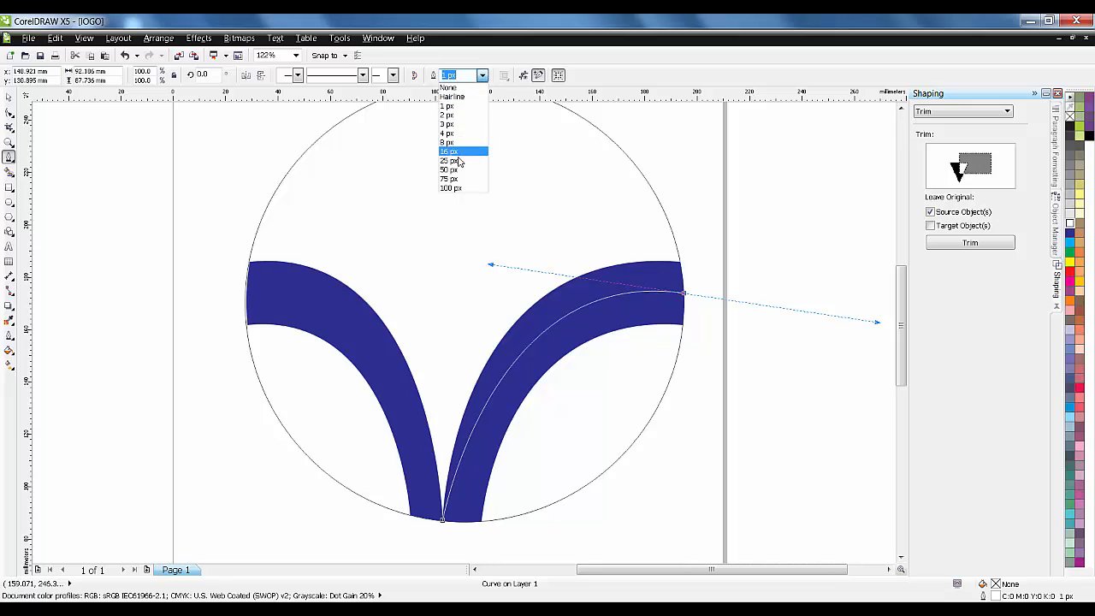
left_click(452, 161)
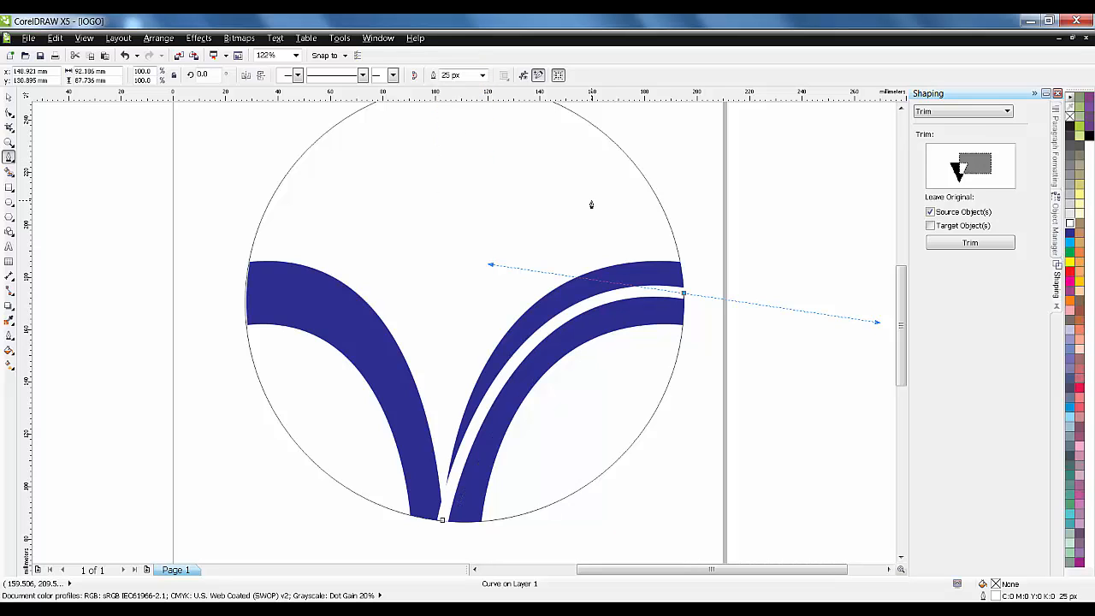
left_click(482, 75)
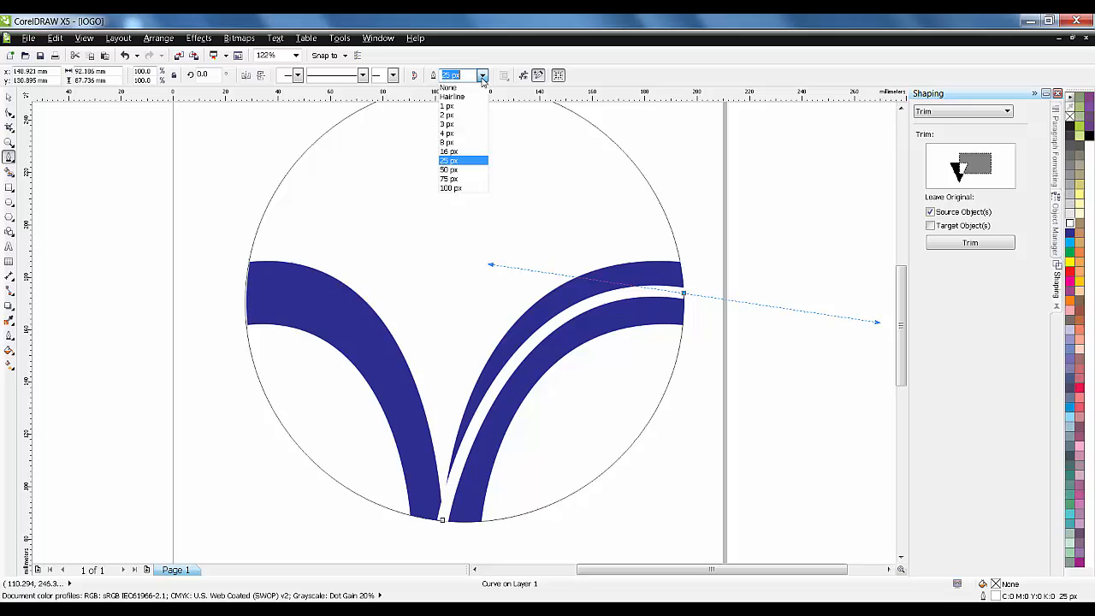
left_click(448, 142)
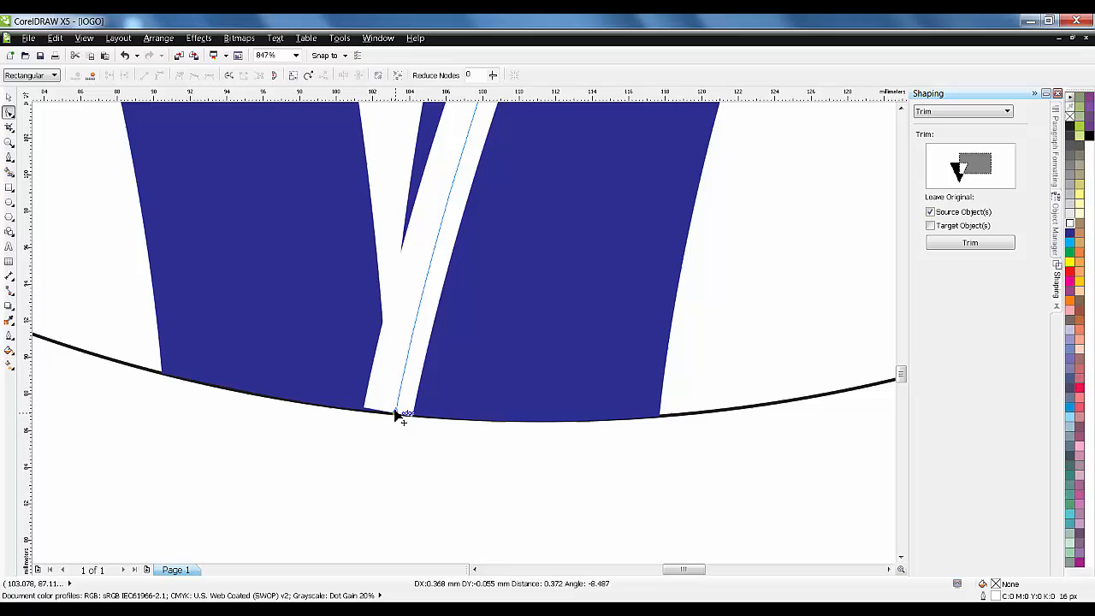
Pull the gap's corner and bottom point down onto the circle's edge
left_click_drag(402, 419, 409, 419)
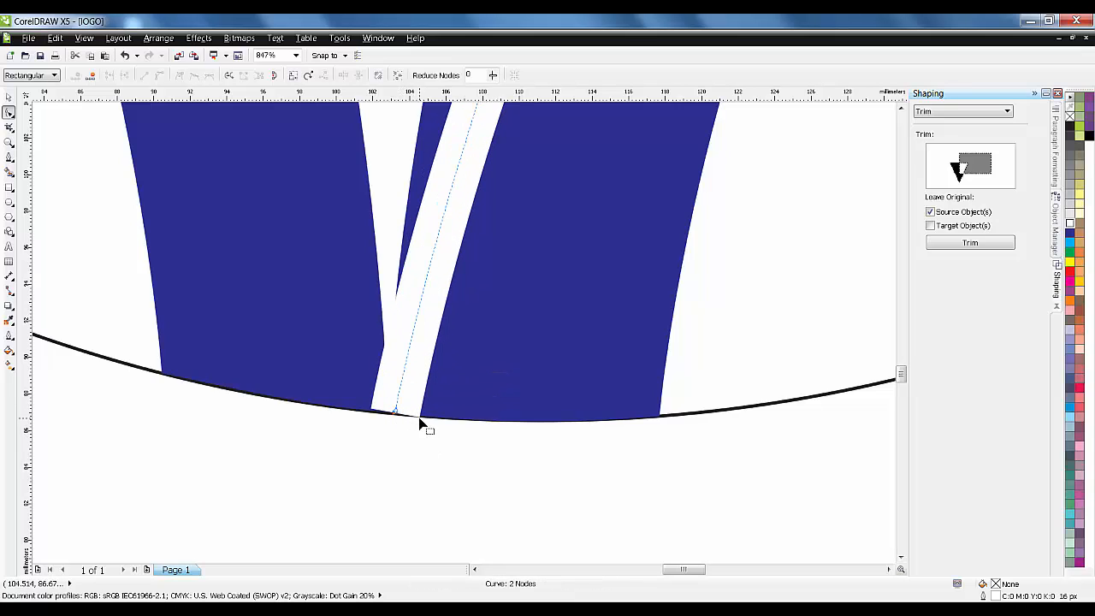
mouse_move(11, 98)
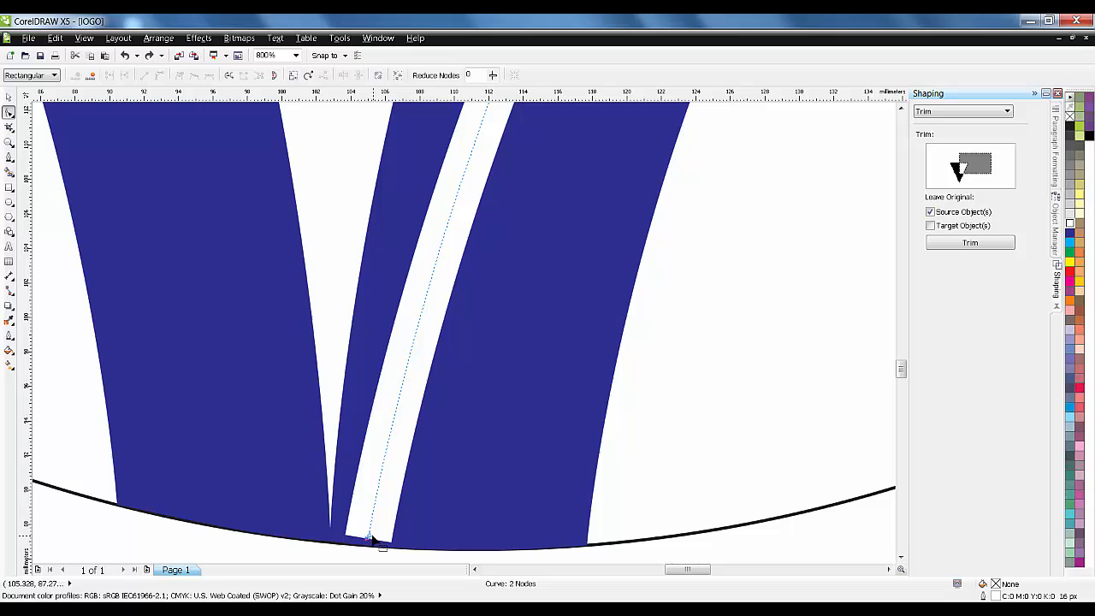
left_click_drag(384, 547, 368, 556)
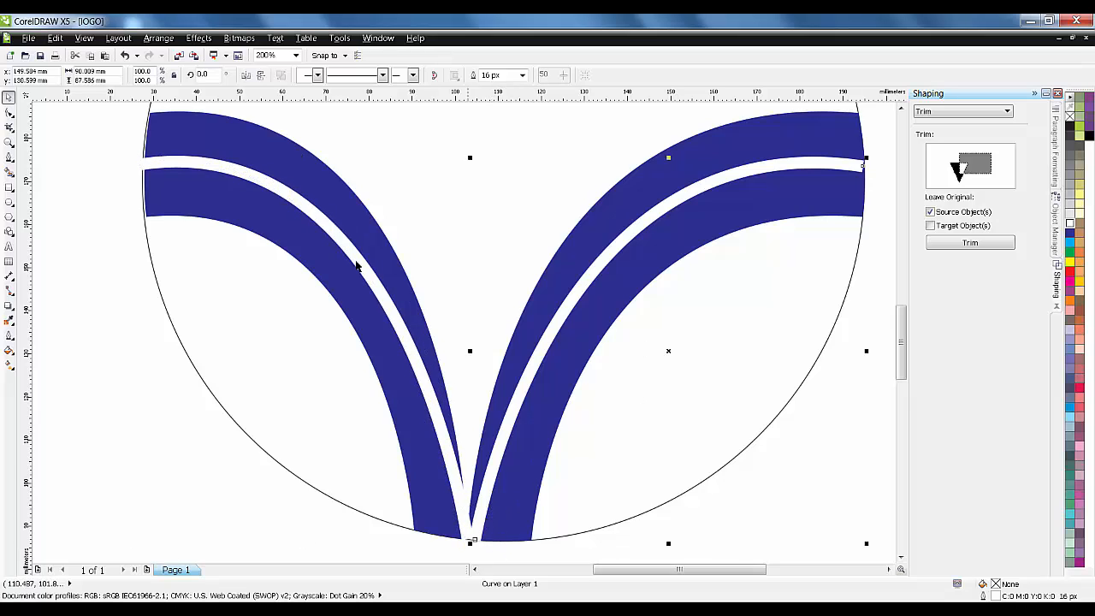
Zoom in and convert the left gap line into an editable object via Arrange
left_click(10, 111)
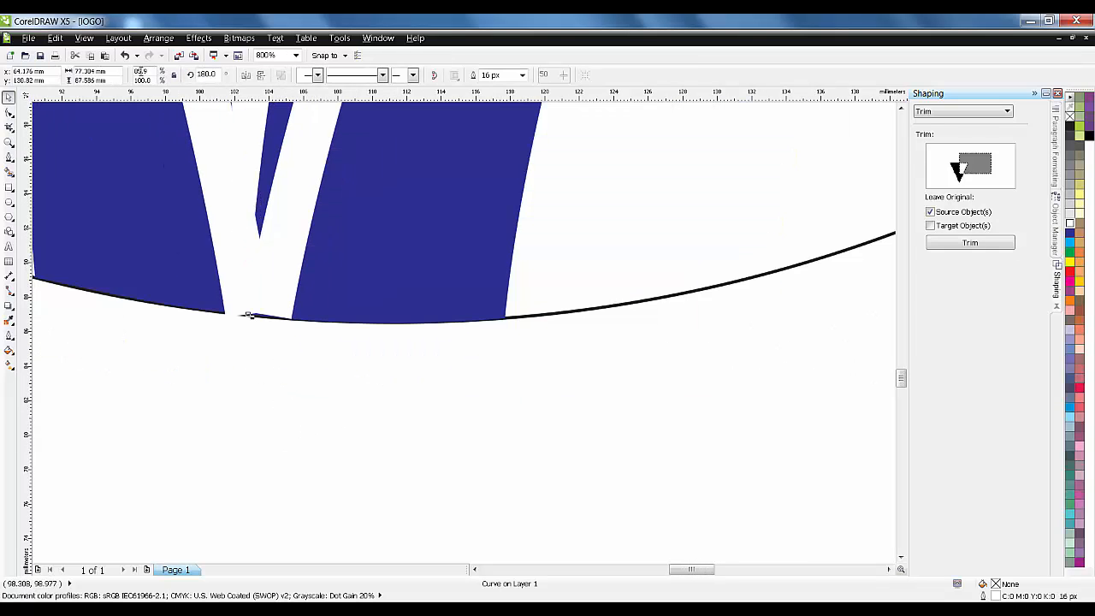
left_click(158, 37)
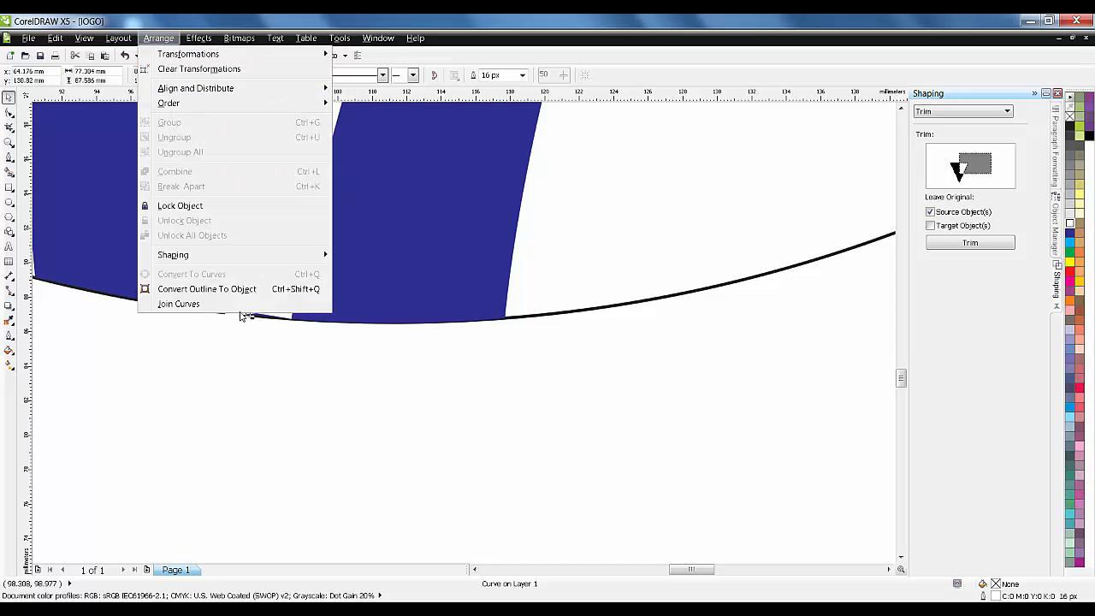
left_click(181, 185)
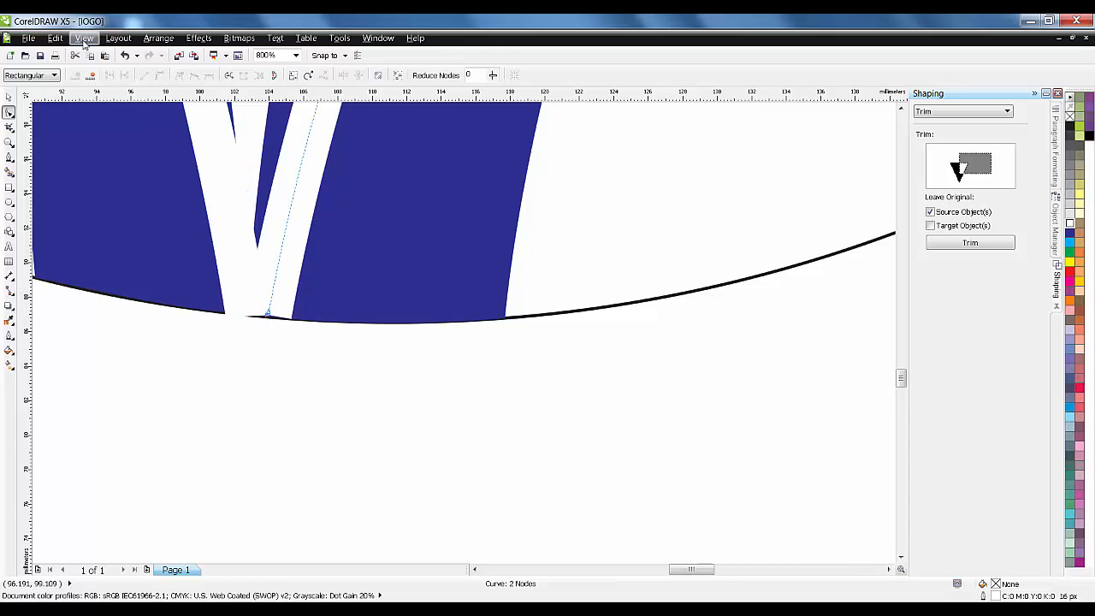
left_click(157, 38)
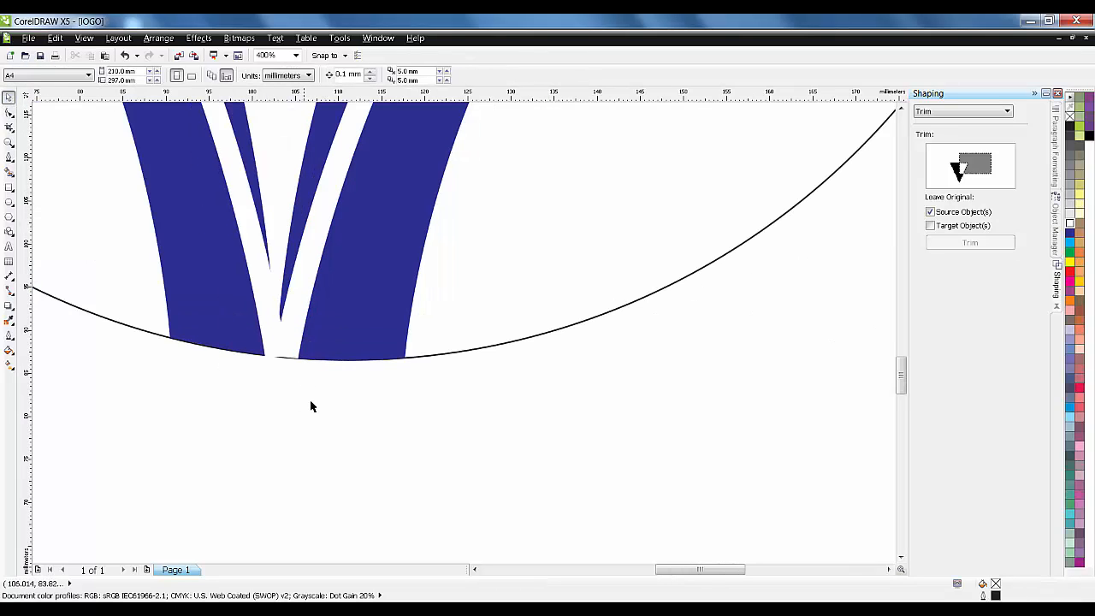
Reshape the left gap's bottom nodes so they sit on the circle outline
left_click(277, 354)
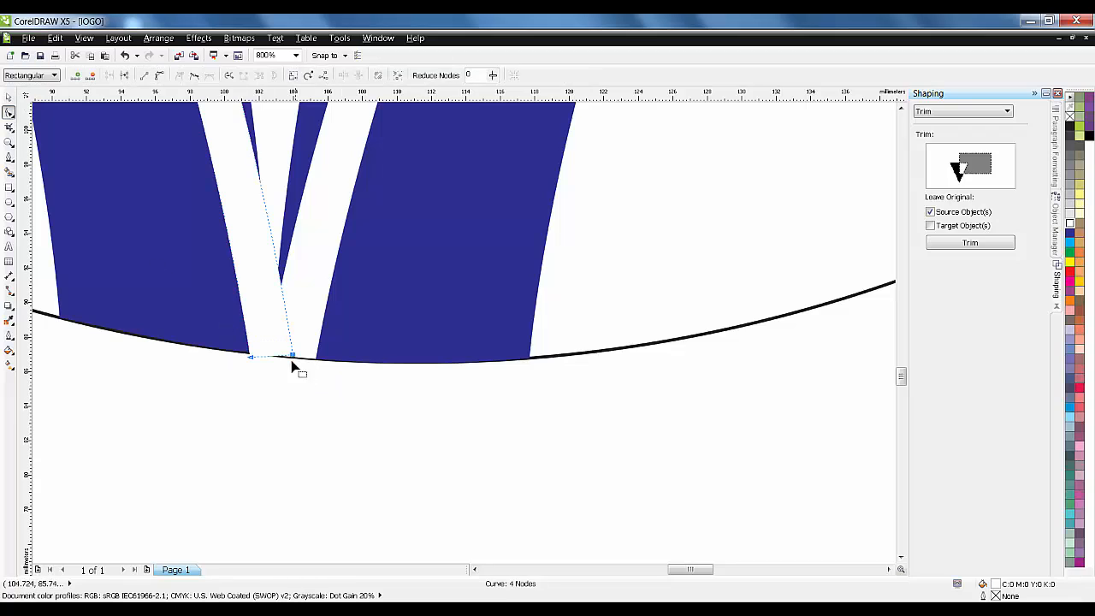
left_click_drag(294, 354, 243, 354)
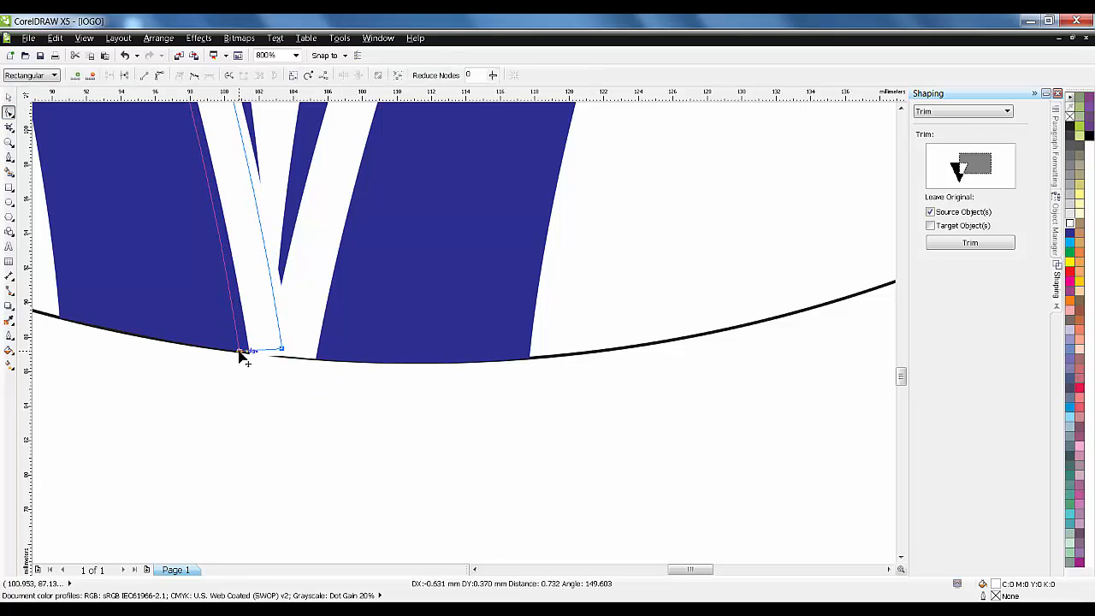
left_click_drag(239, 354, 272, 353)
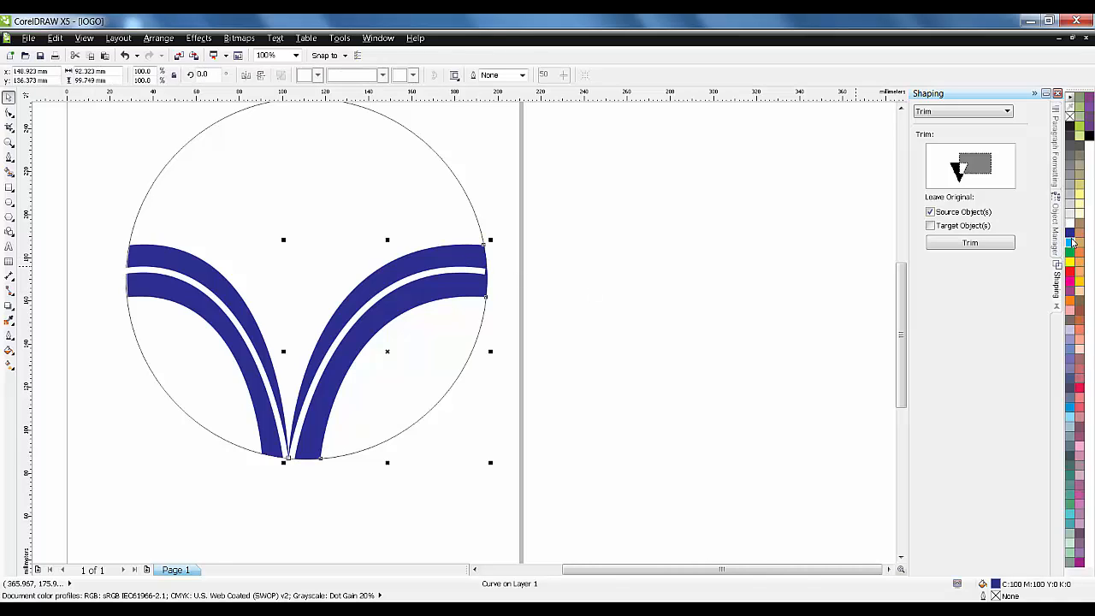
Fill the swooshes a lighter blue and add 'HP' text in the Blackoak font
left_click(1071, 243)
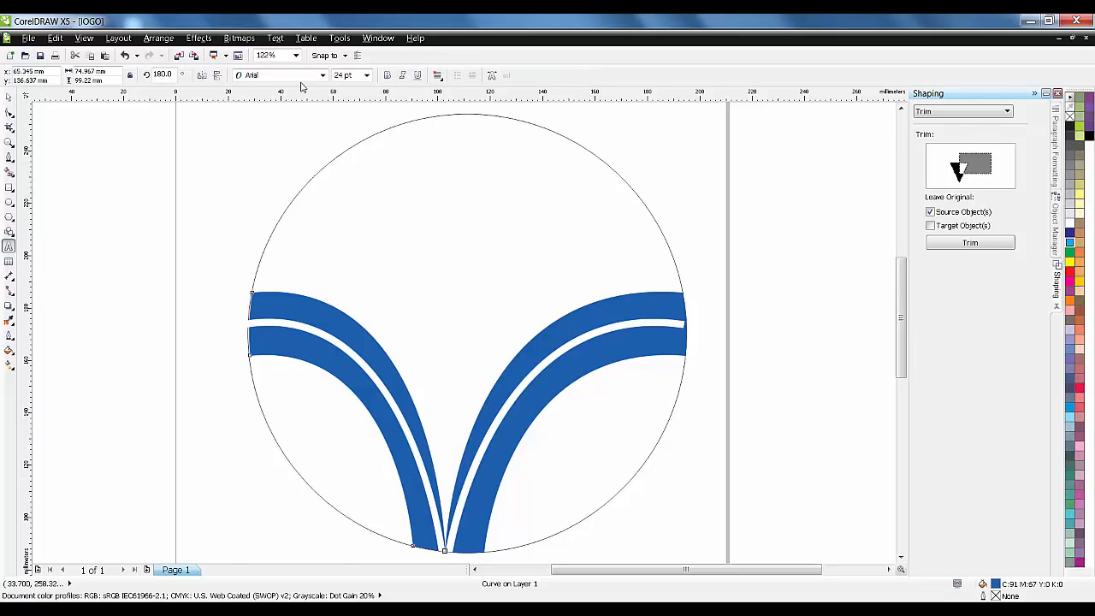
left_click(274, 76)
type("Blackoak Std")
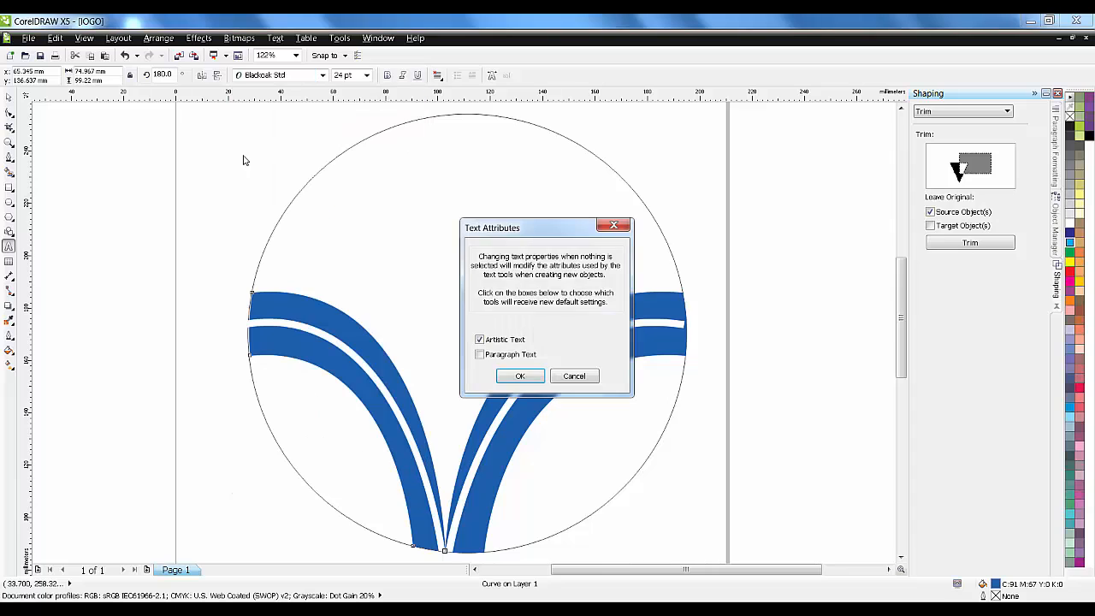
left_click(520, 377)
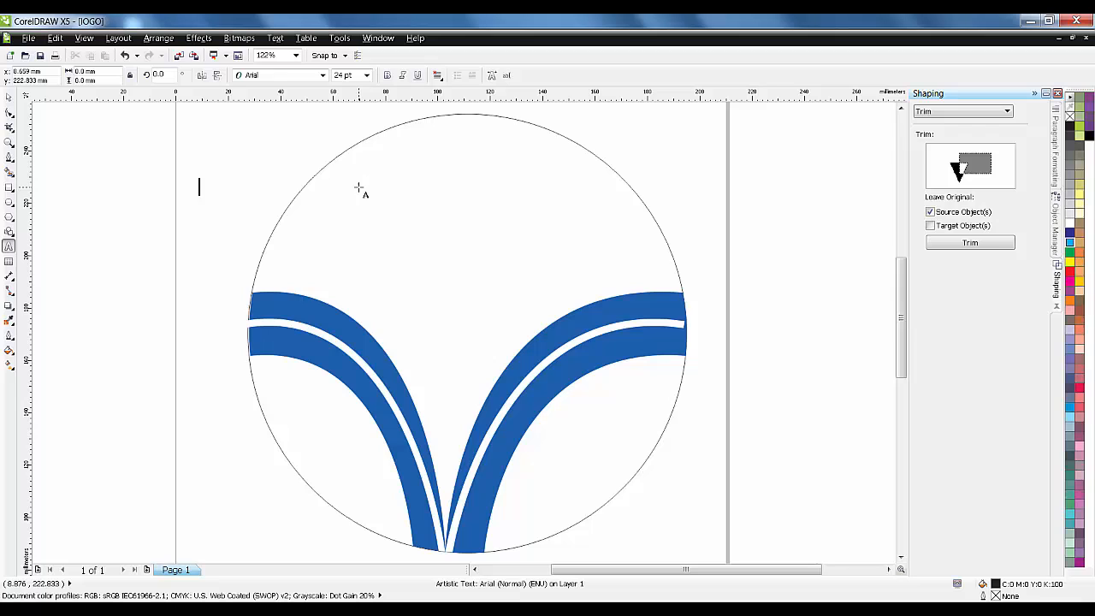
type("HP")
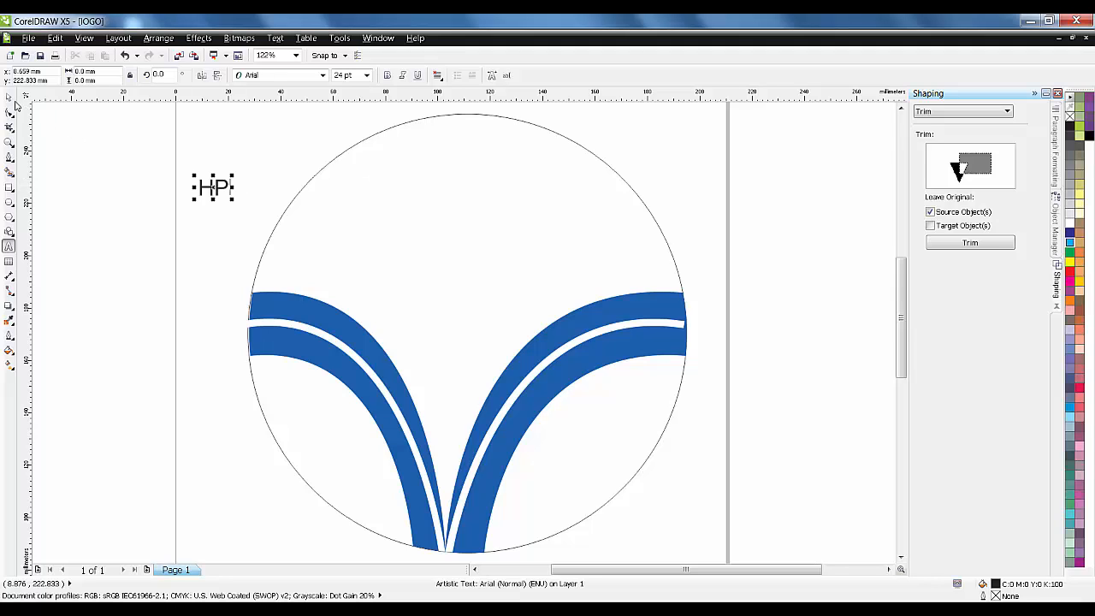
left_click(321, 75)
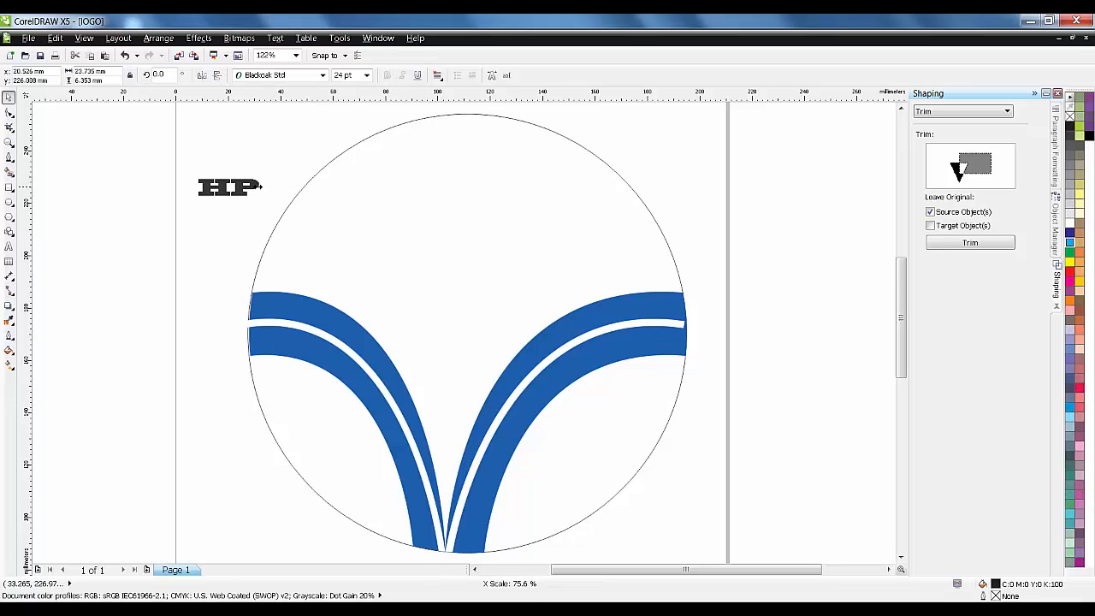
Enlarge the HP lettering above the swooshes and colour it red
left_click(221, 187)
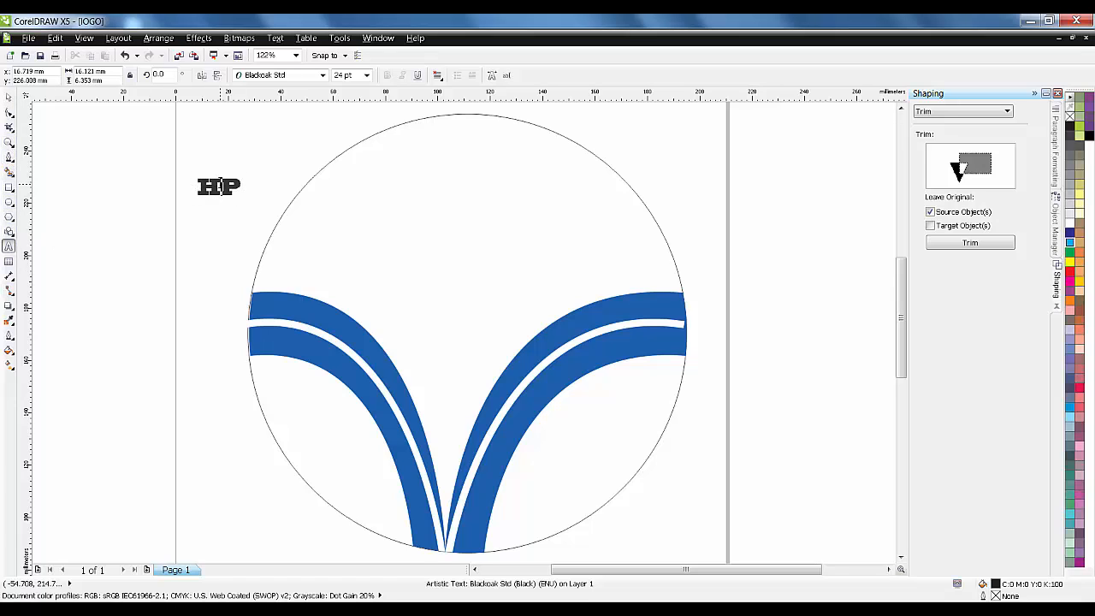
left_click(221, 186)
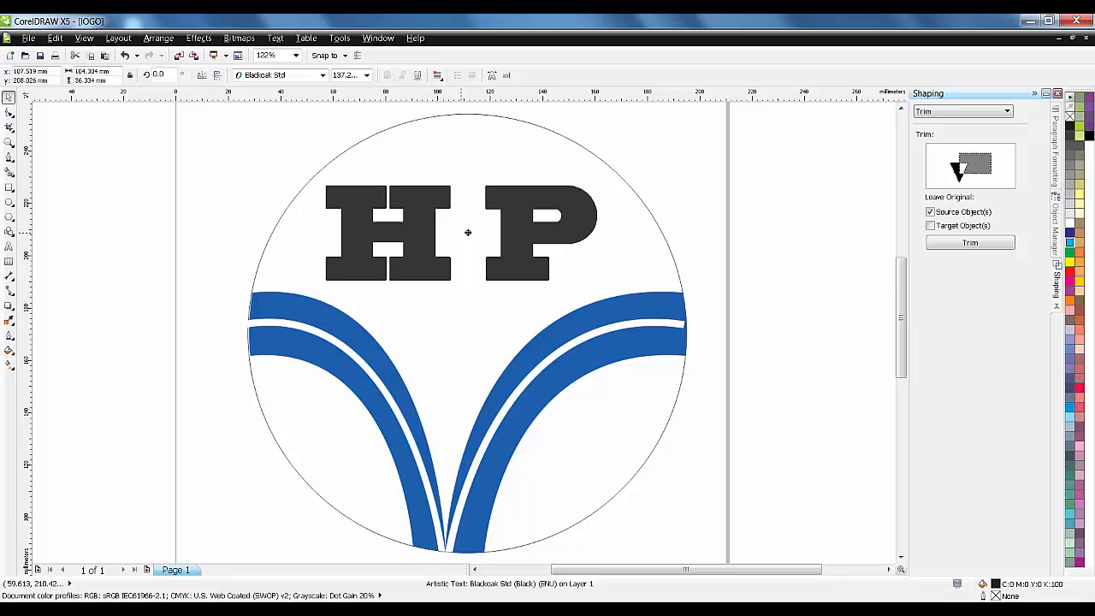
left_click(469, 233)
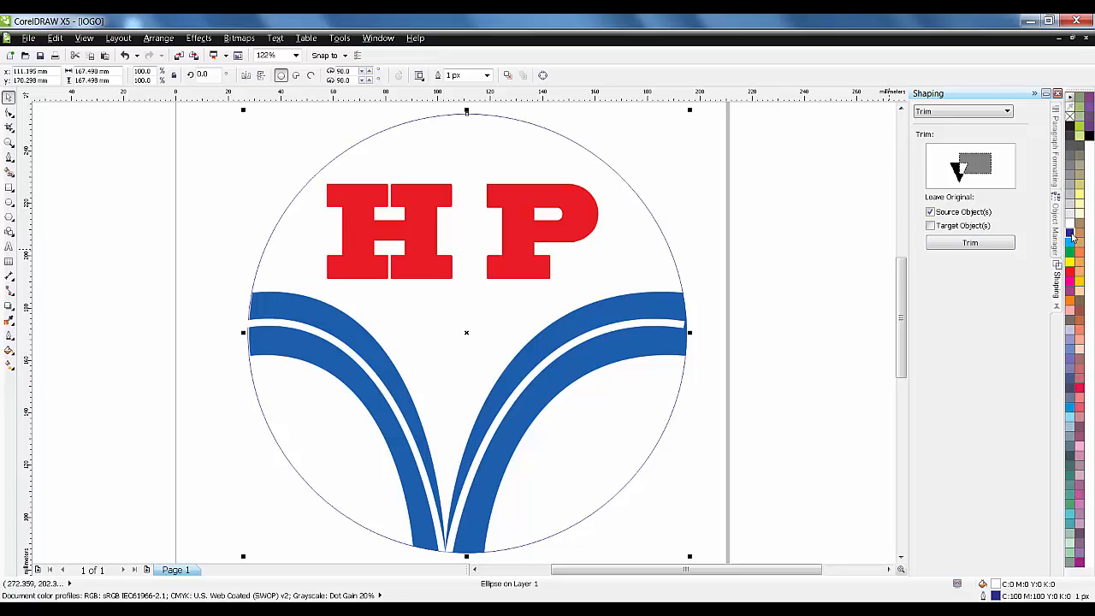
Give the circle a thick dark blue outline
left_click(486, 75)
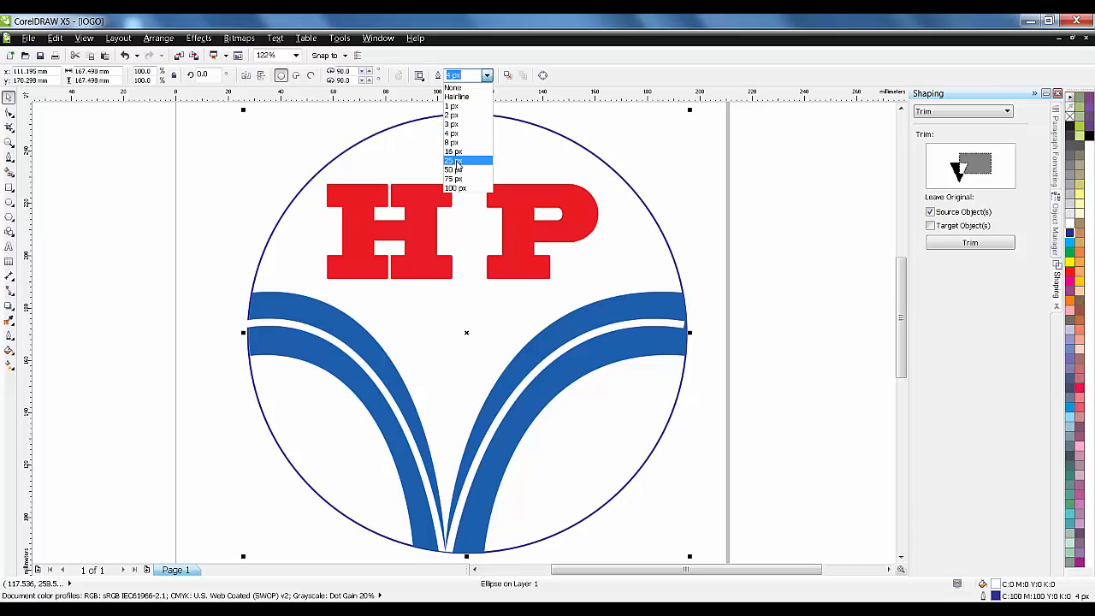
left_click(454, 161)
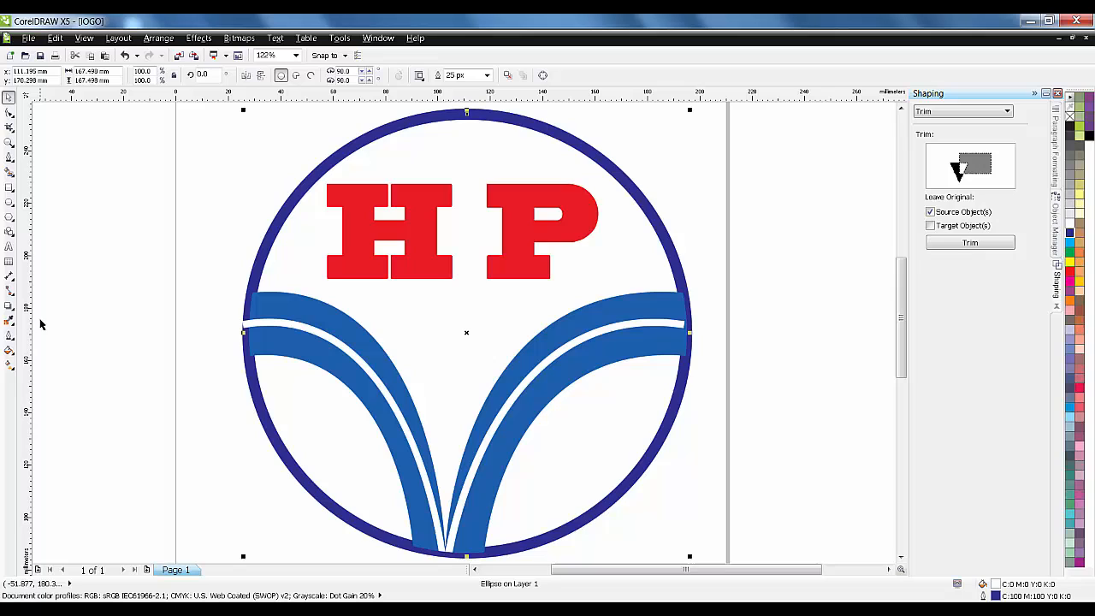
mouse_move(82, 327)
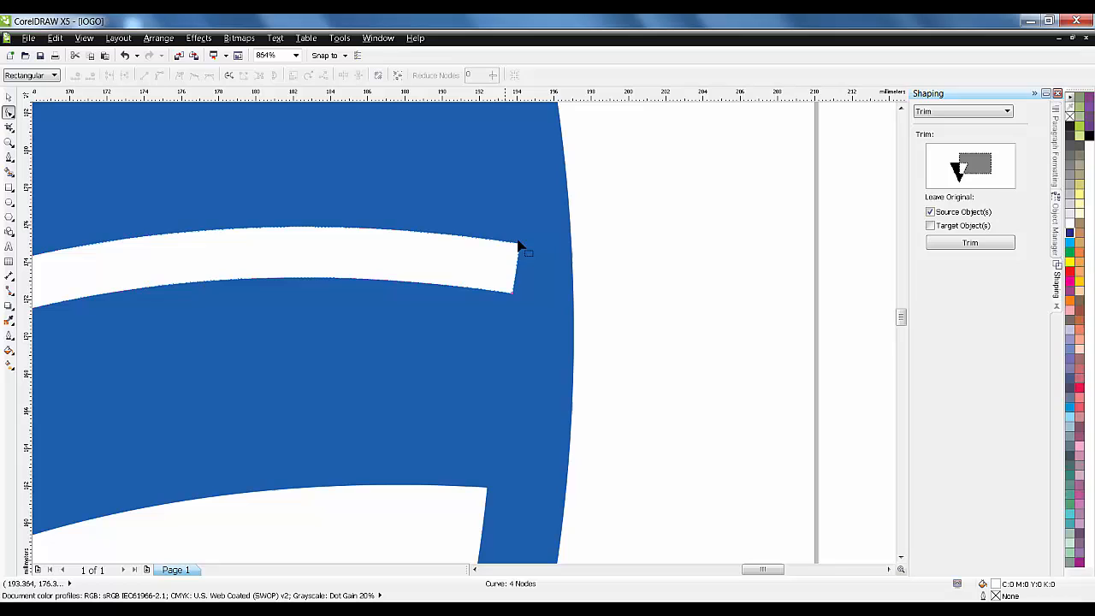
Drag the white gap's right-end nodes out past the right swoosh's outer edge
left_click_drag(522, 248, 568, 295)
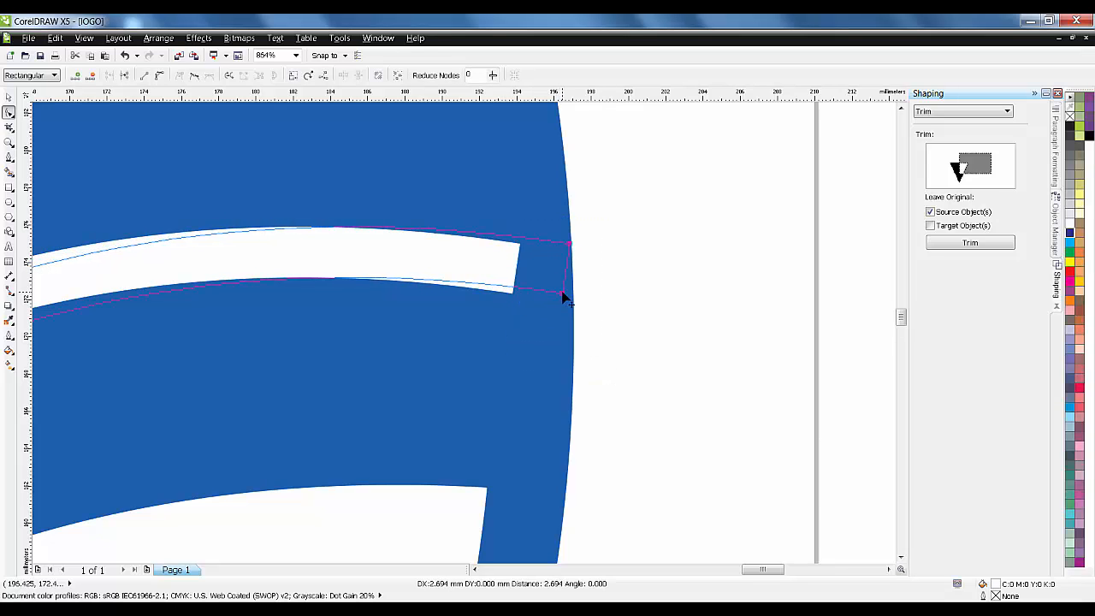
left_click_drag(568, 247, 583, 247)
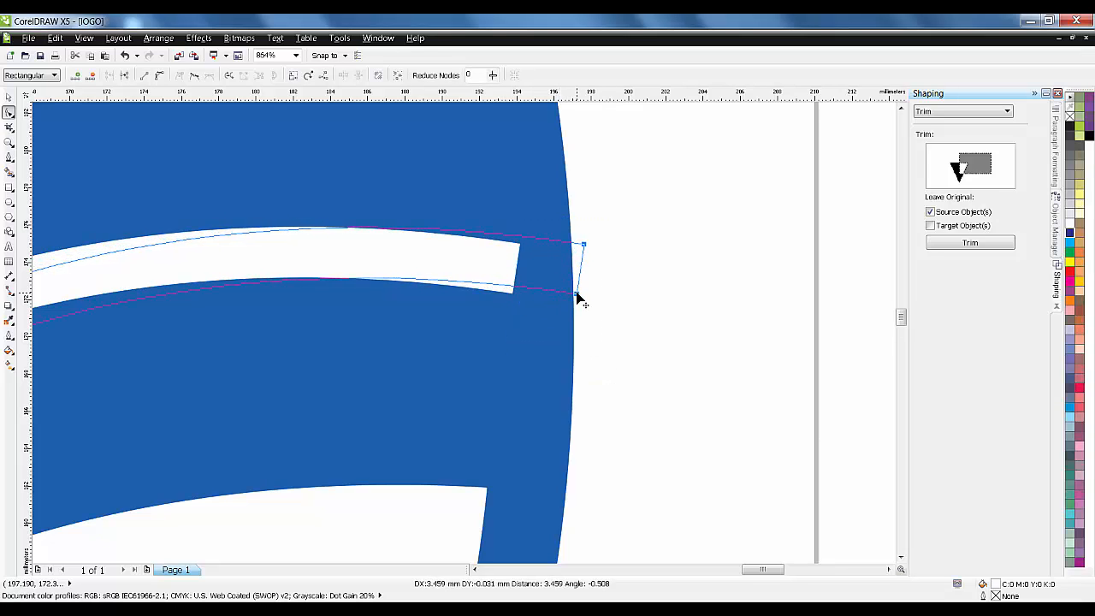